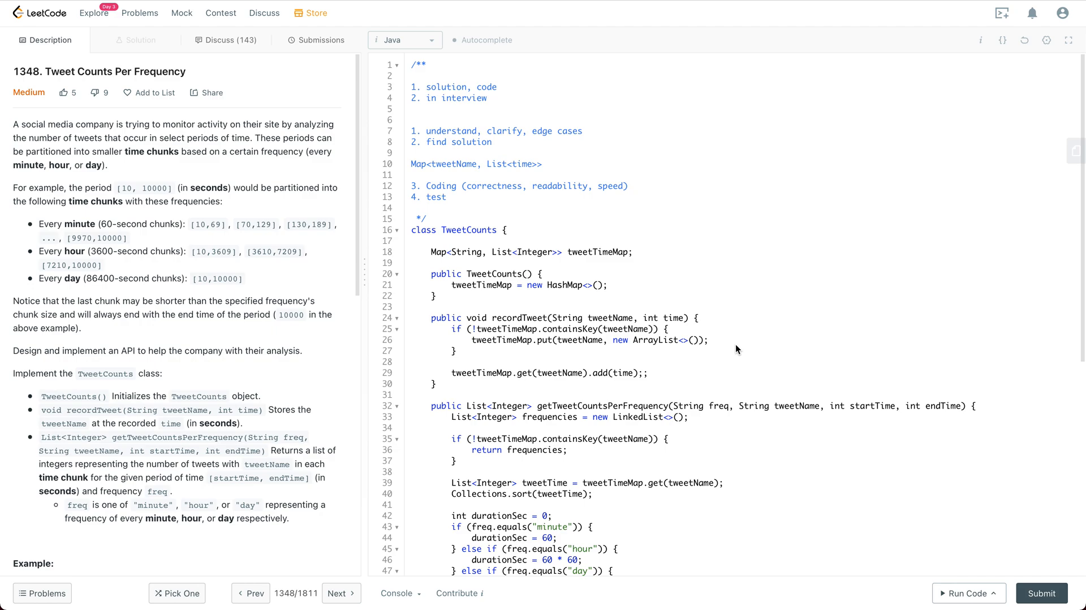
pyautogui.moveTo(392, 296)
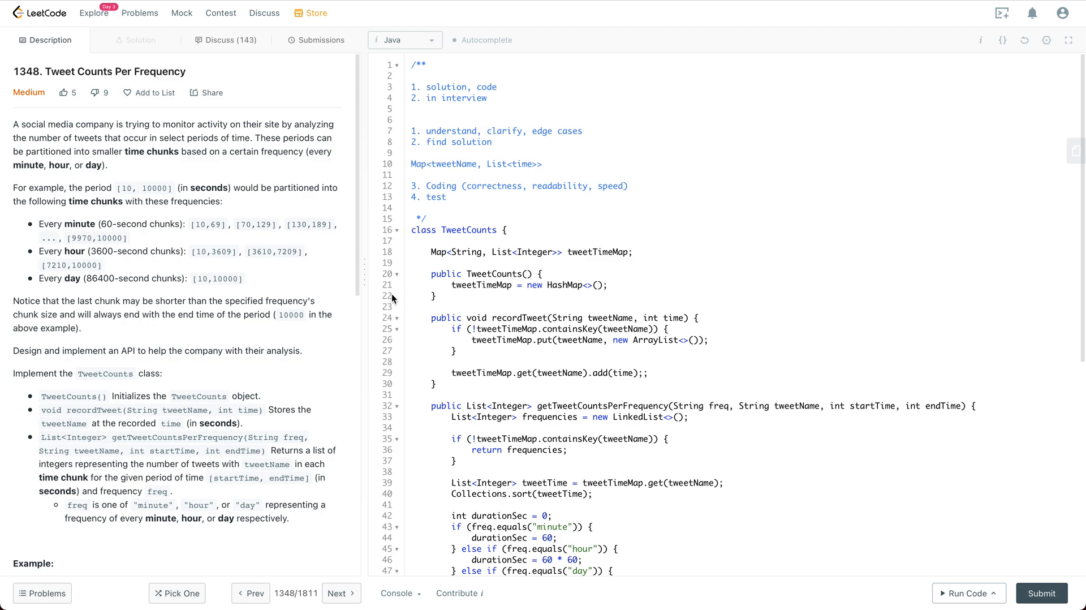
pyautogui.scroll(-3)
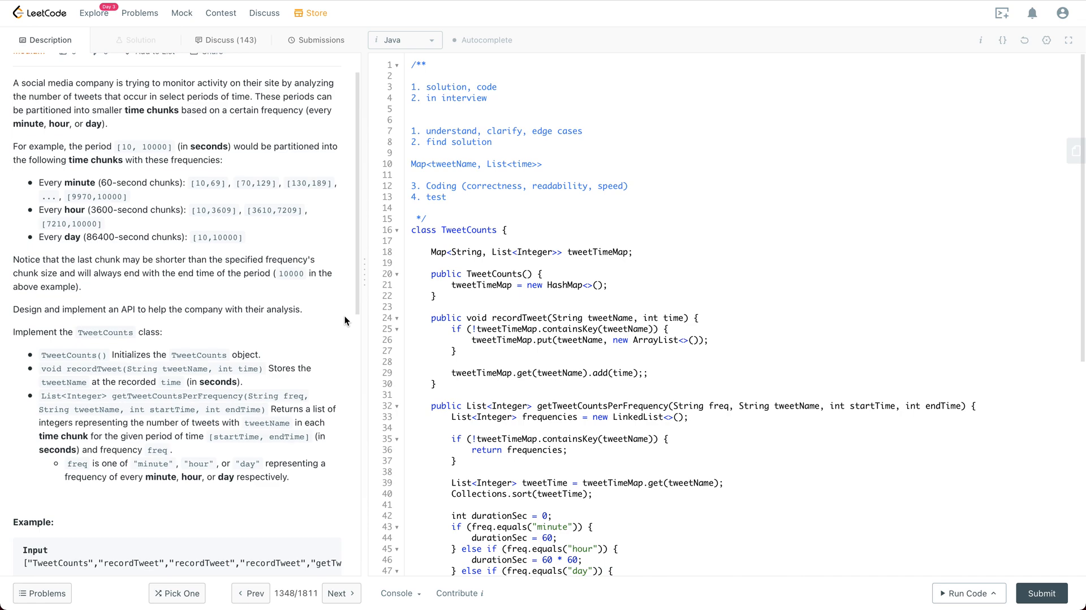
pyautogui.moveTo(125, 339)
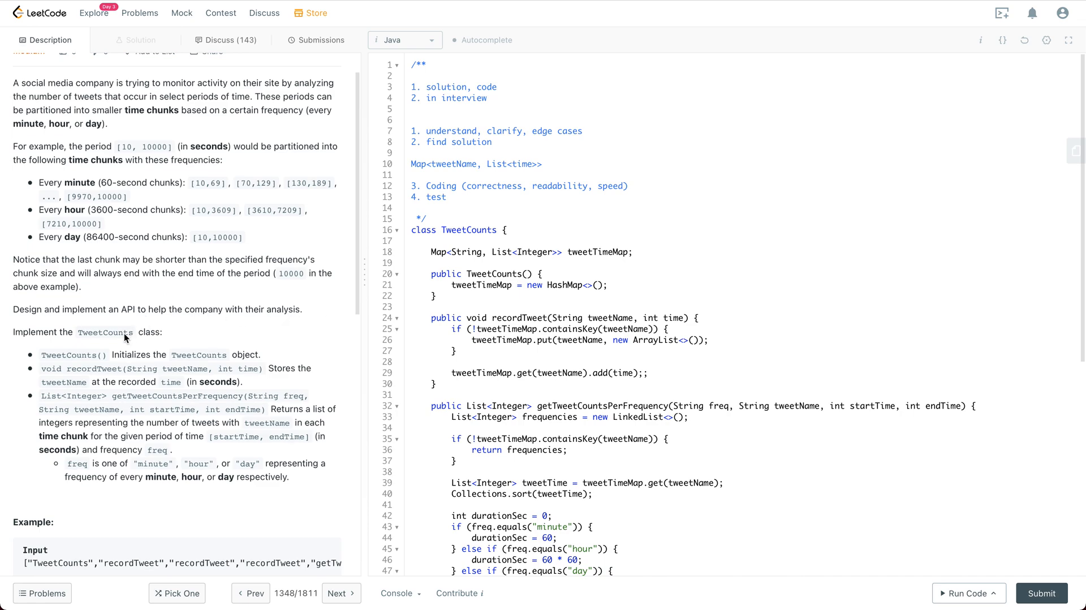
pyautogui.moveTo(138, 337)
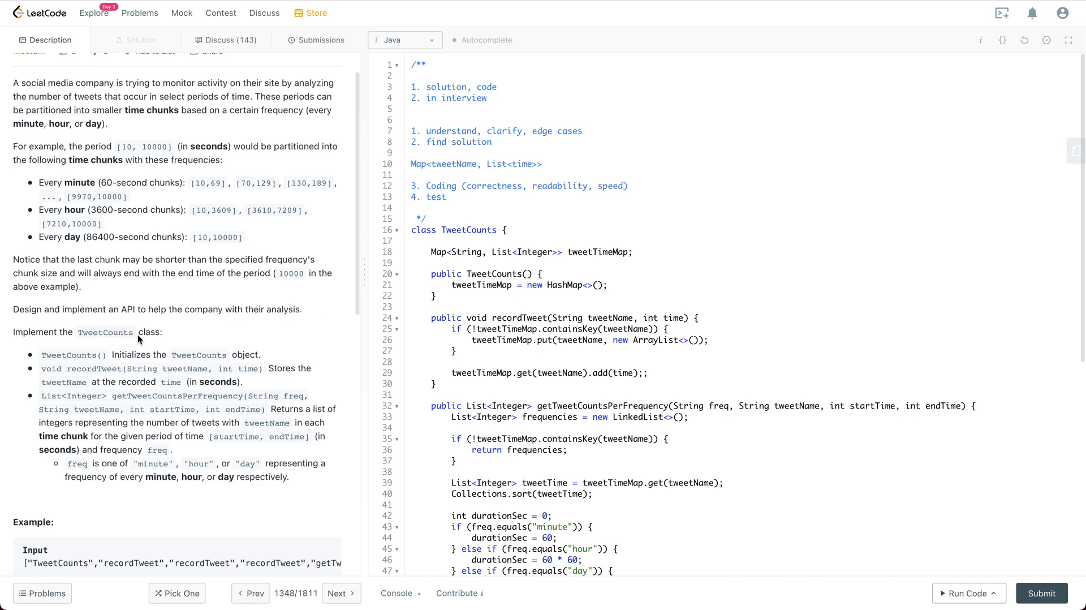
pyautogui.doubleClick(68, 354)
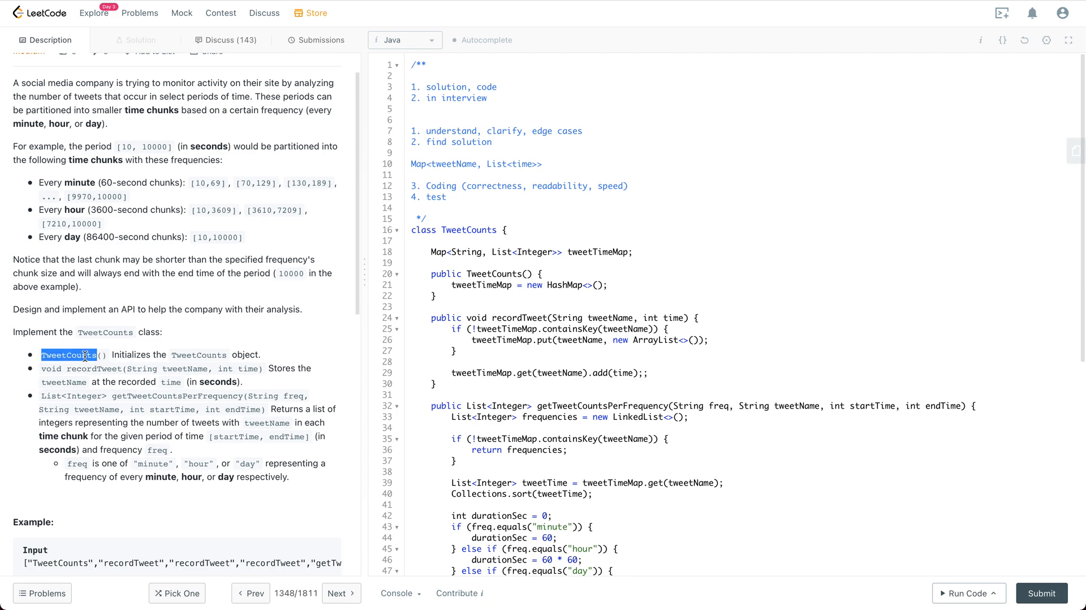
pyautogui.moveTo(97, 379)
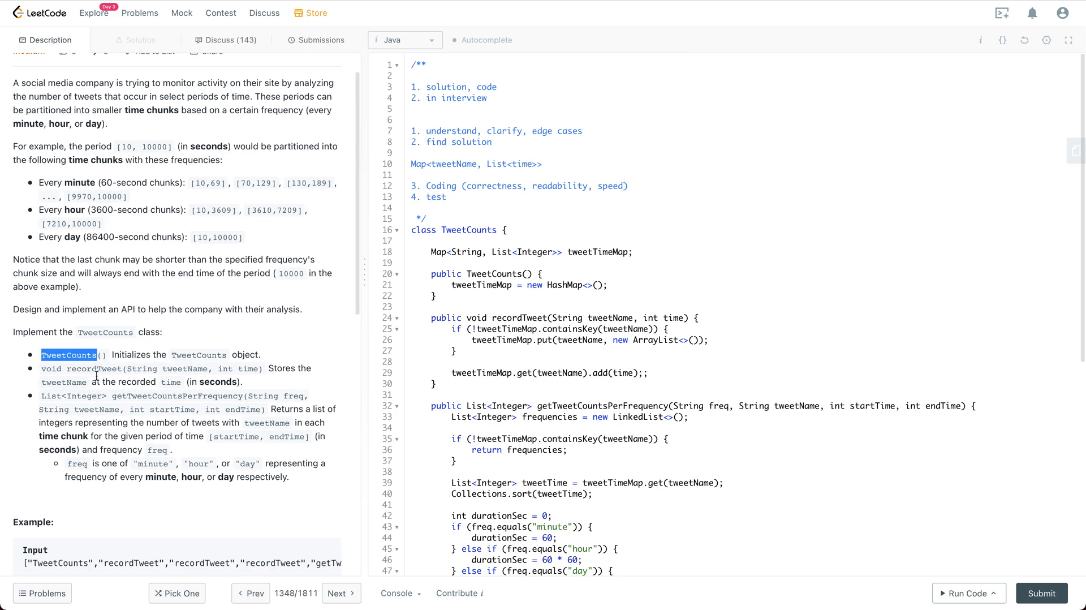
pyautogui.doubleClick(88, 368)
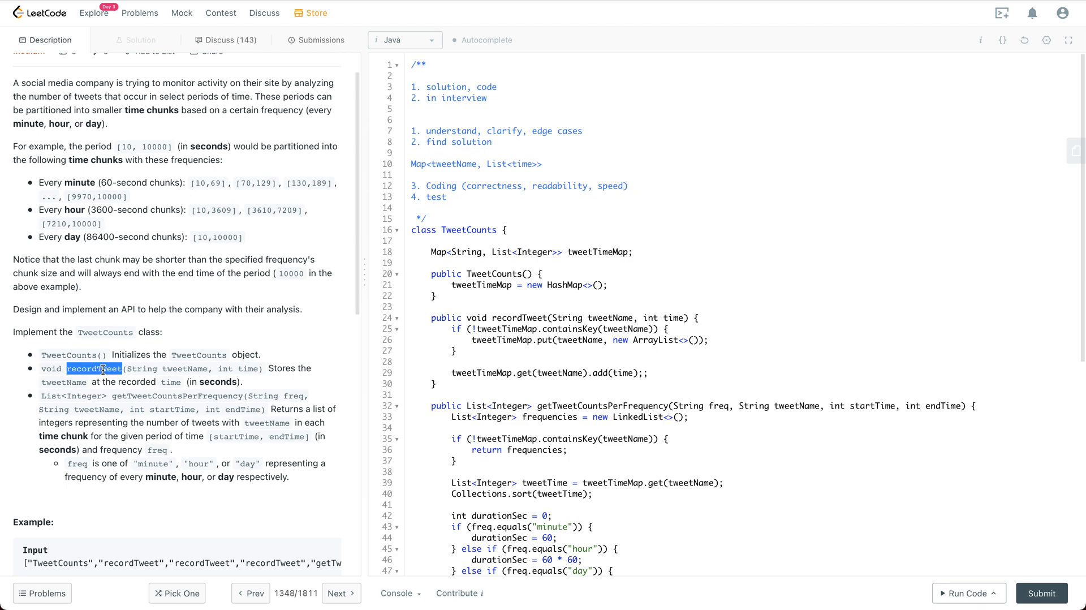
pyautogui.moveTo(131, 396)
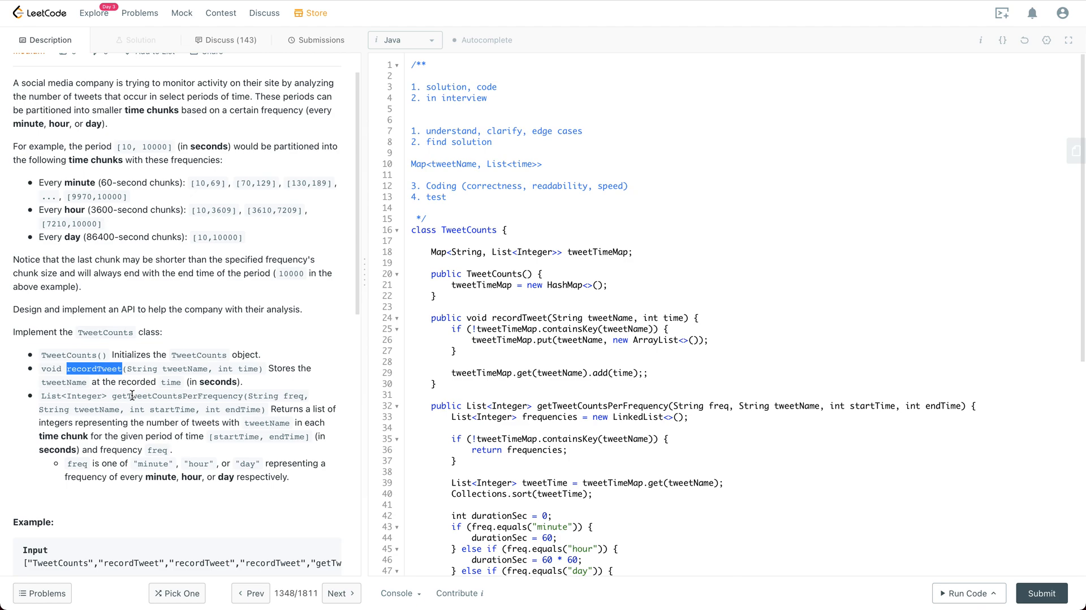
pyautogui.doubleClick(176, 396)
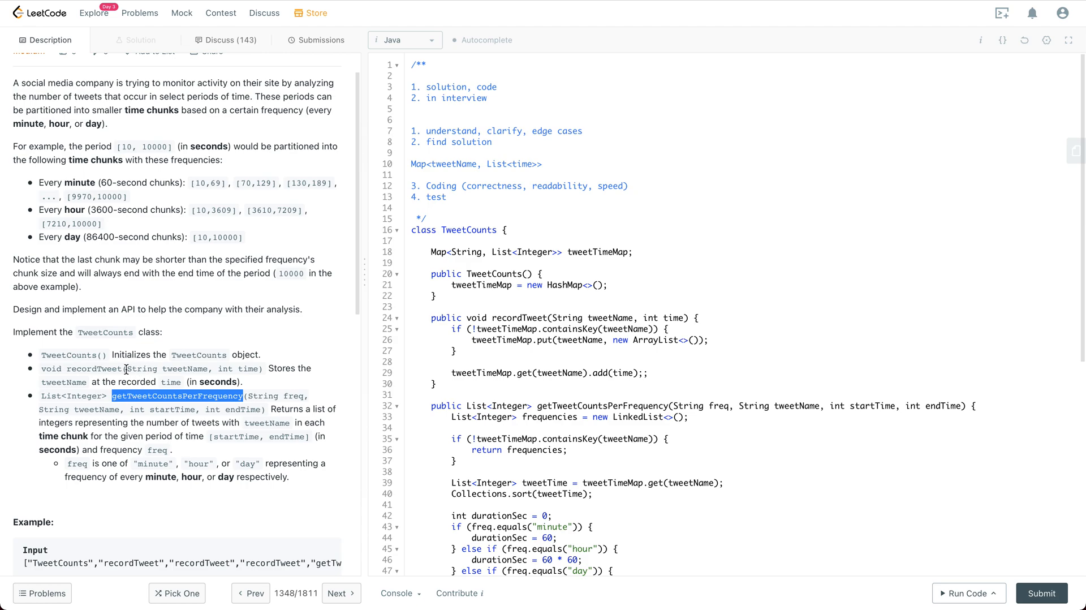
pyautogui.doubleClick(94, 368)
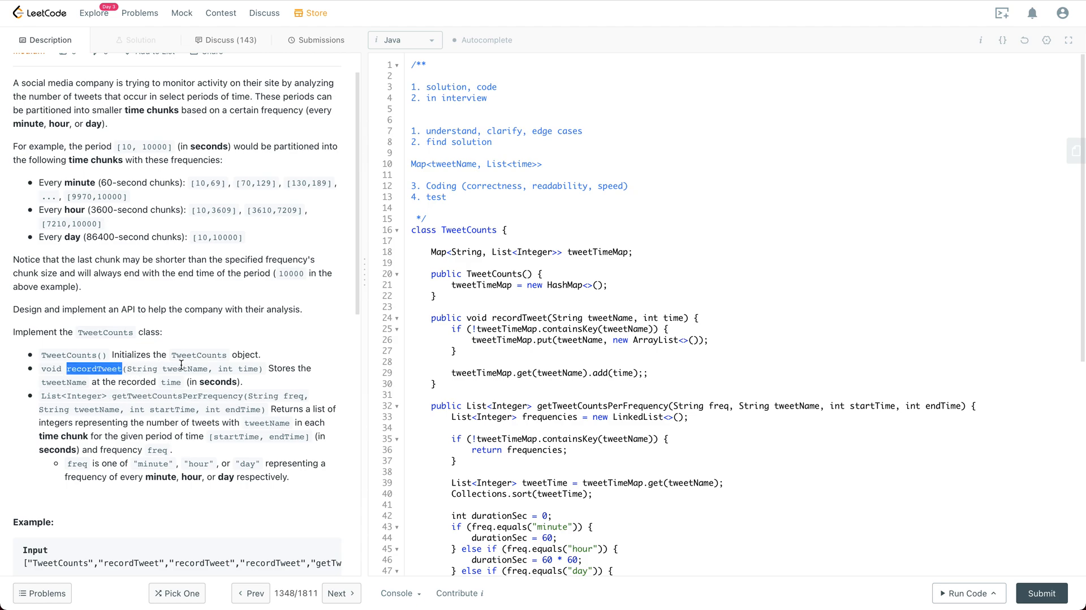
pyautogui.doubleClick(185, 368)
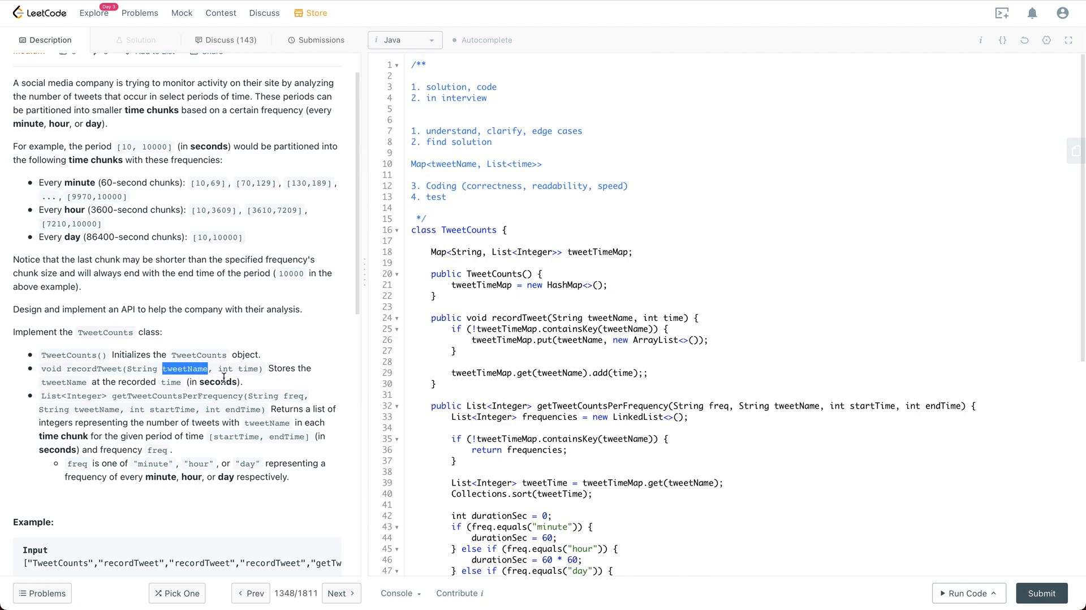
pyautogui.doubleClick(247, 368)
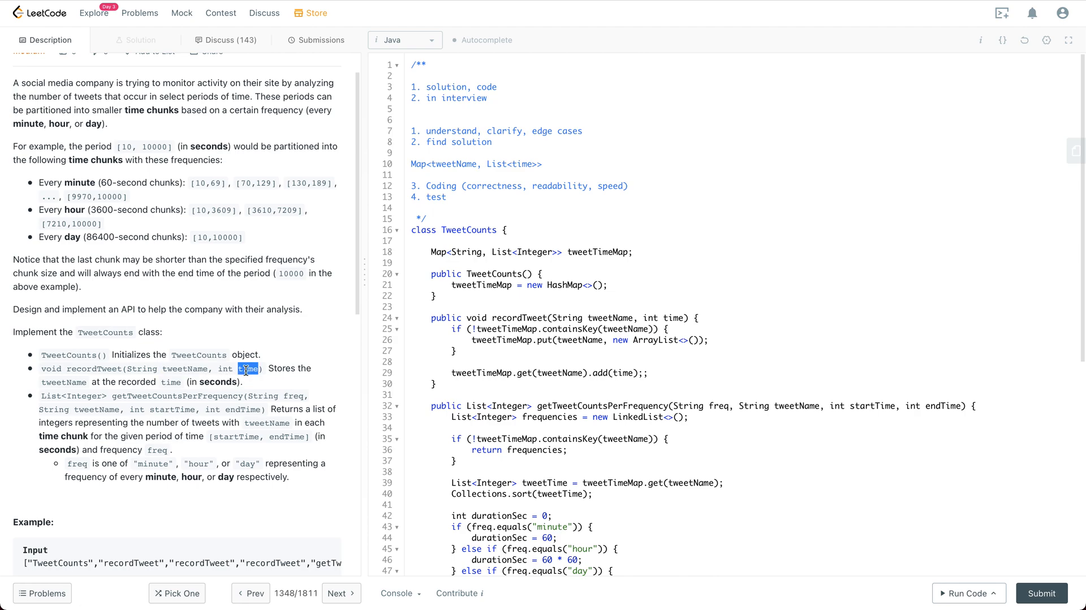
pyautogui.doubleClick(184, 368)
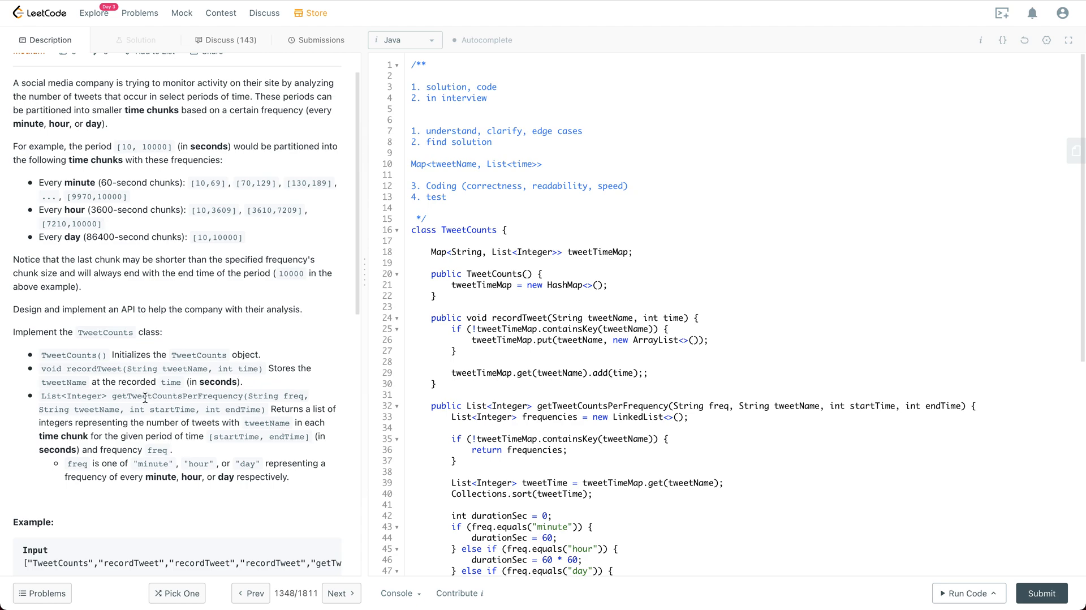
pyautogui.doubleClick(171, 396)
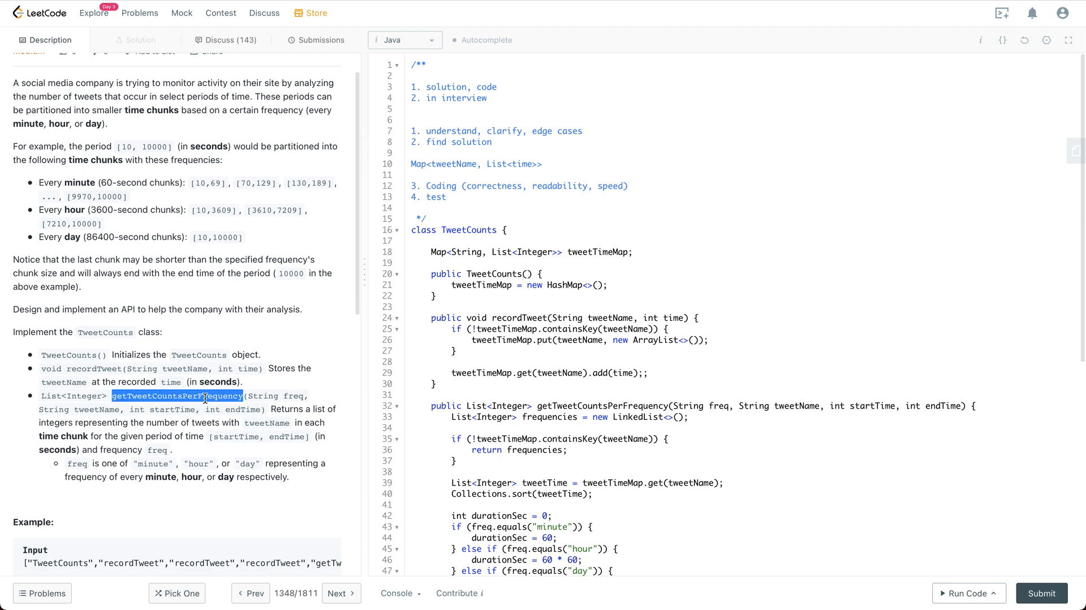
pyautogui.doubleClick(293, 396)
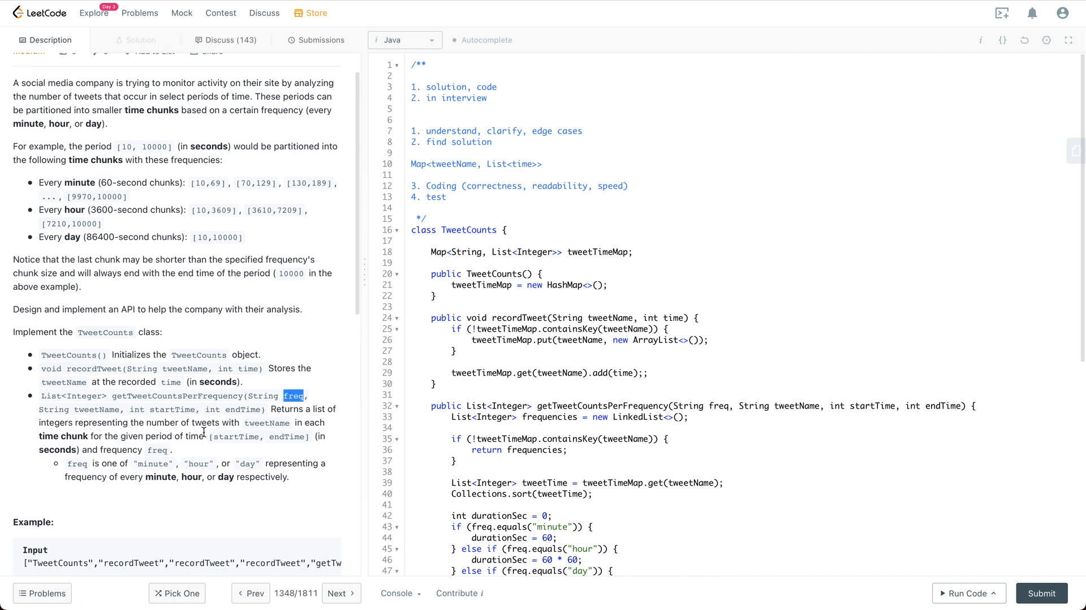
pyautogui.moveTo(117, 435)
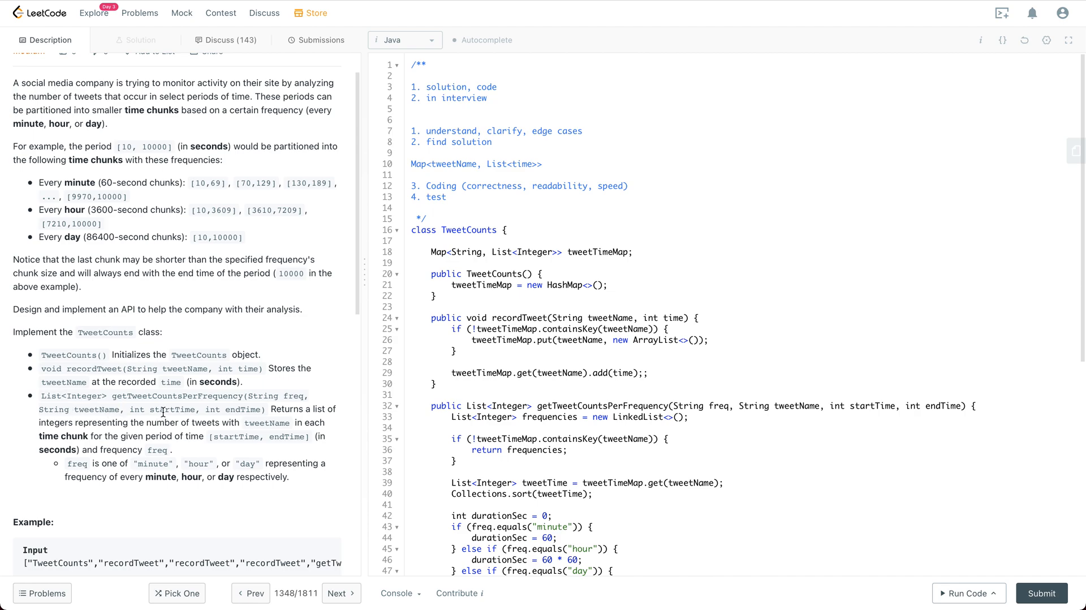
pyautogui.doubleClick(172, 409)
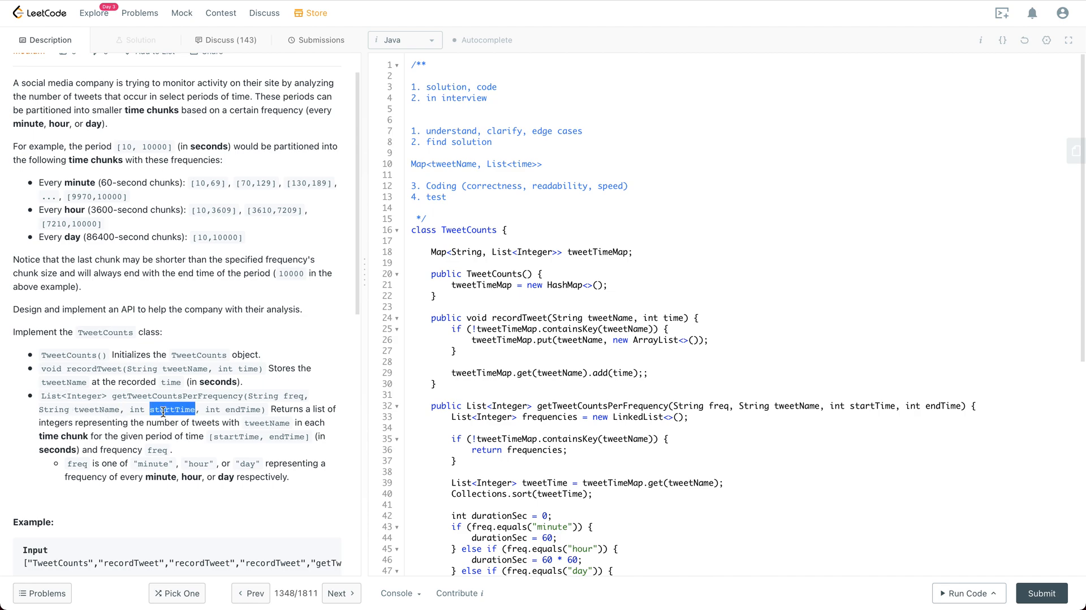
pyautogui.scroll(-3)
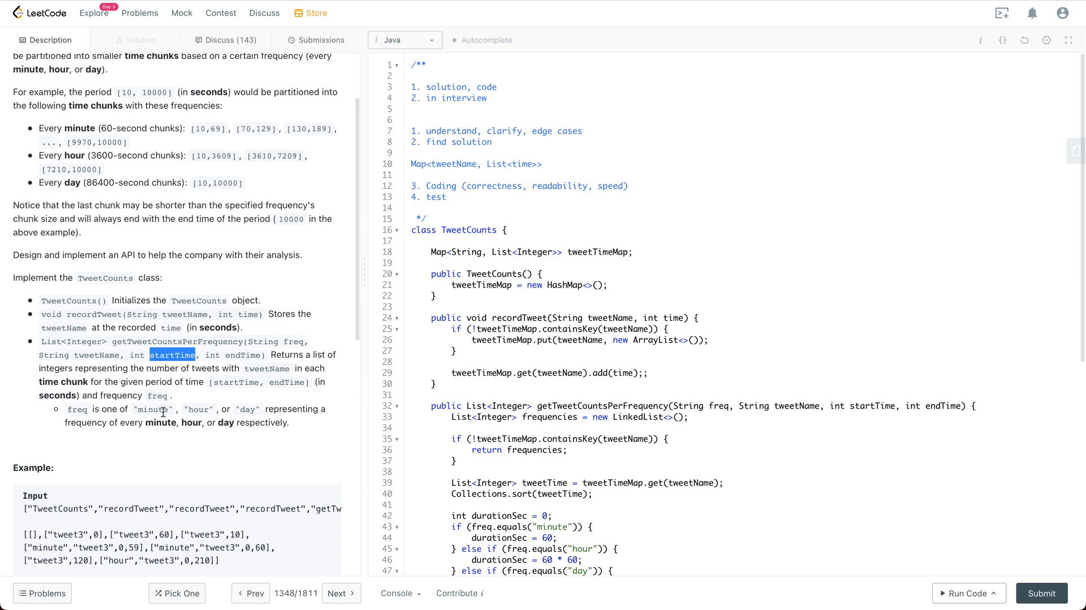
pyautogui.scroll(-3)
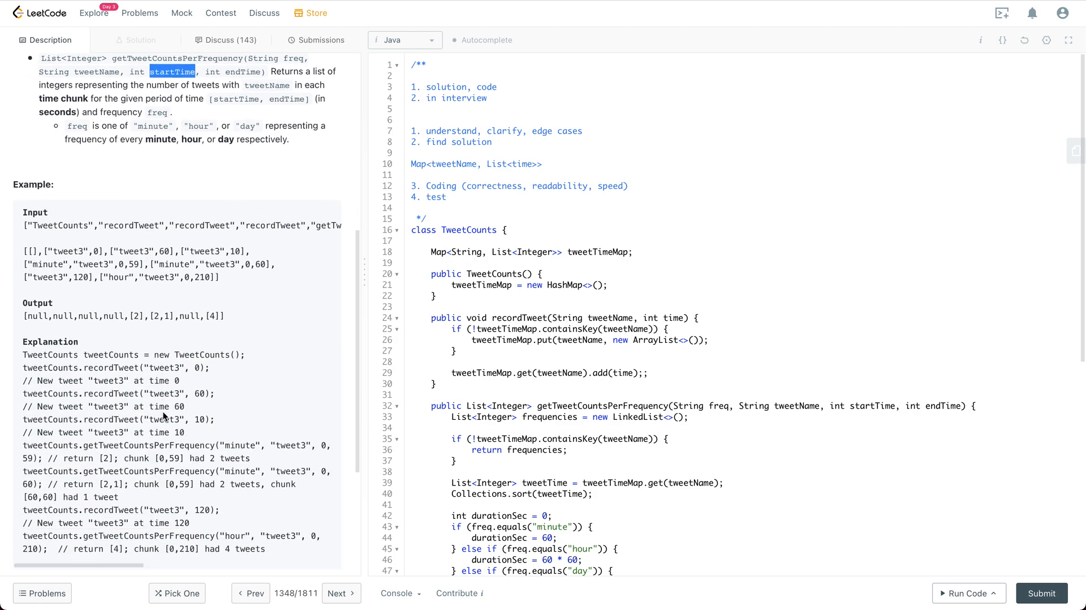
pyautogui.scroll(-3)
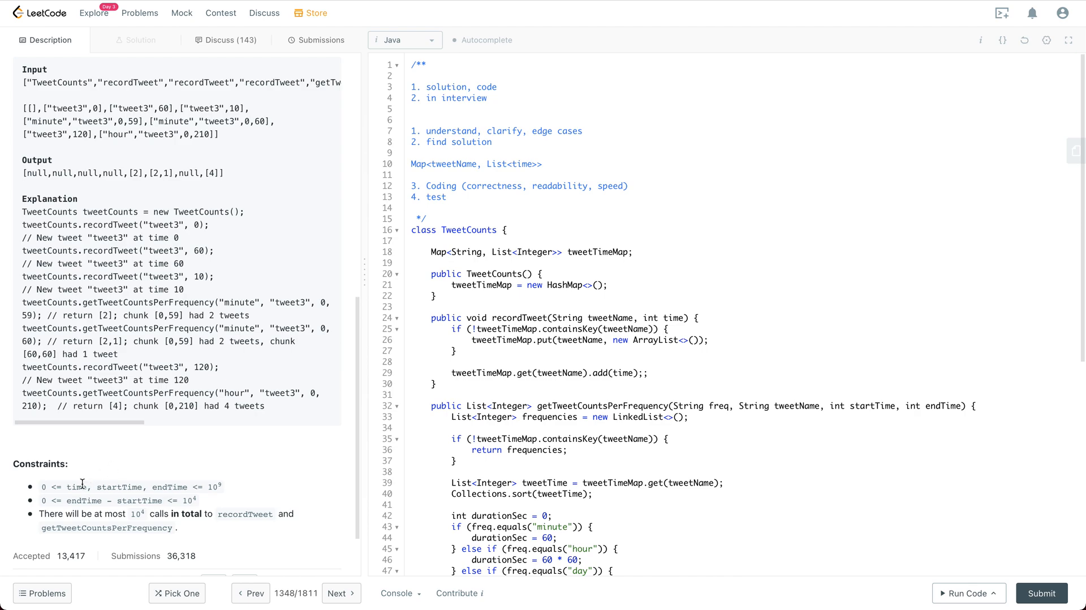
pyautogui.moveTo(68, 487); pyautogui.dragTo(185, 486)
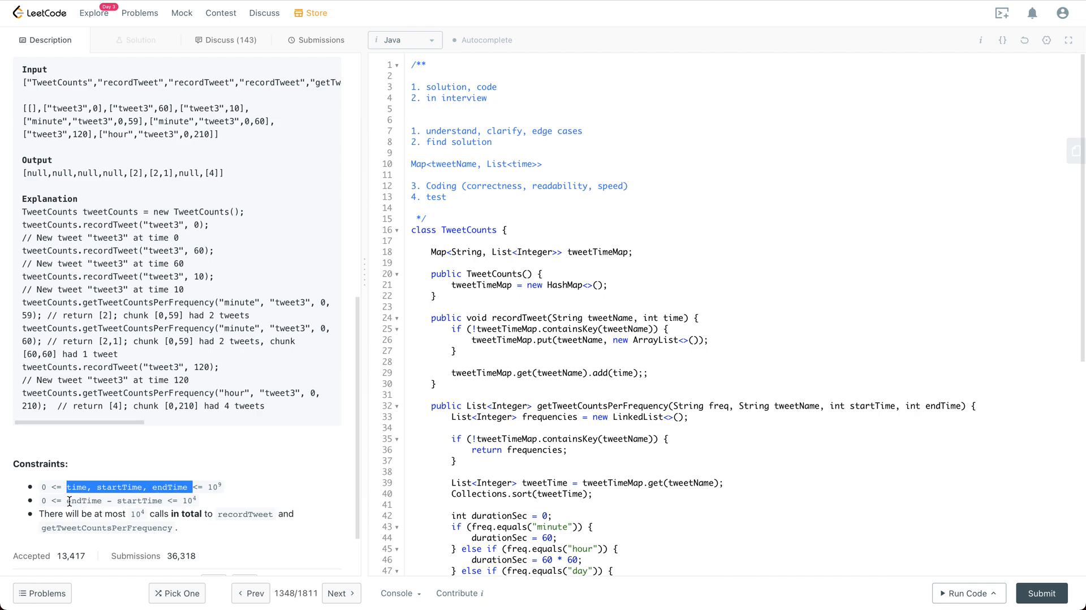
pyautogui.moveTo(159, 502)
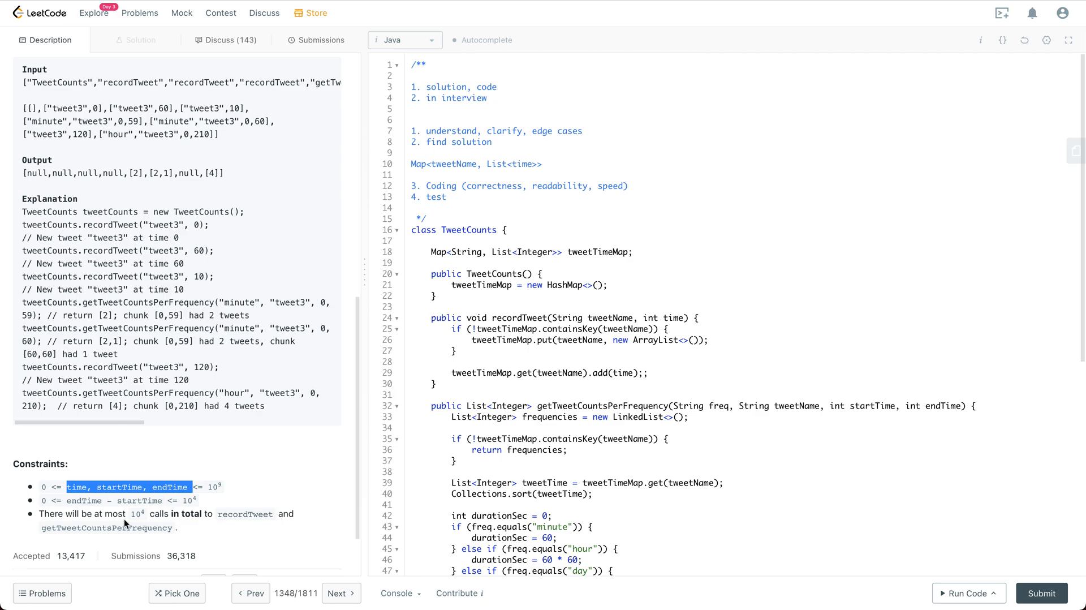
pyautogui.moveTo(142, 521)
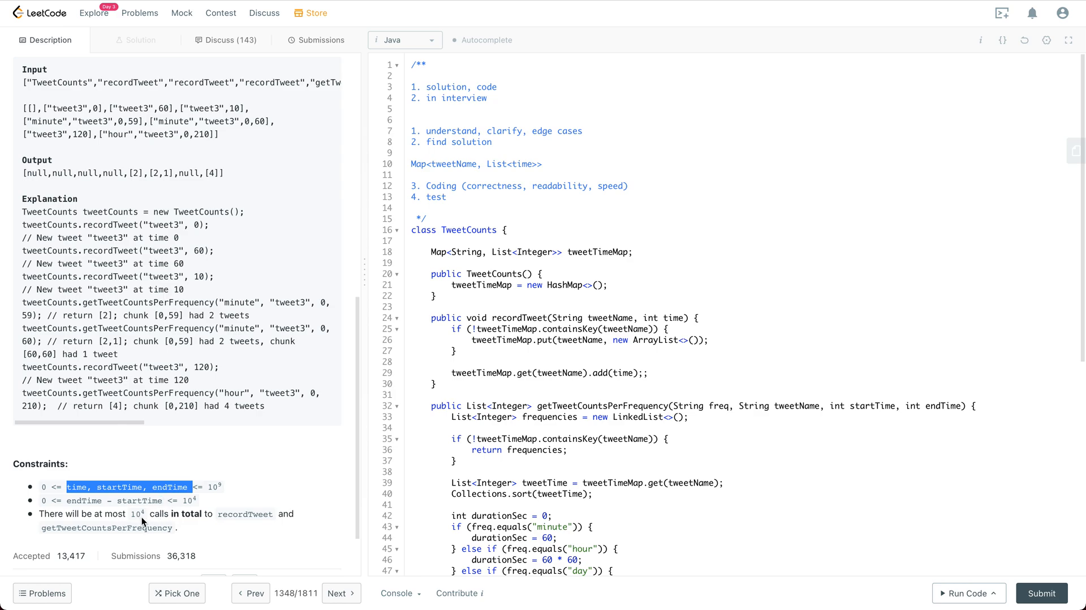
pyautogui.moveTo(149, 517)
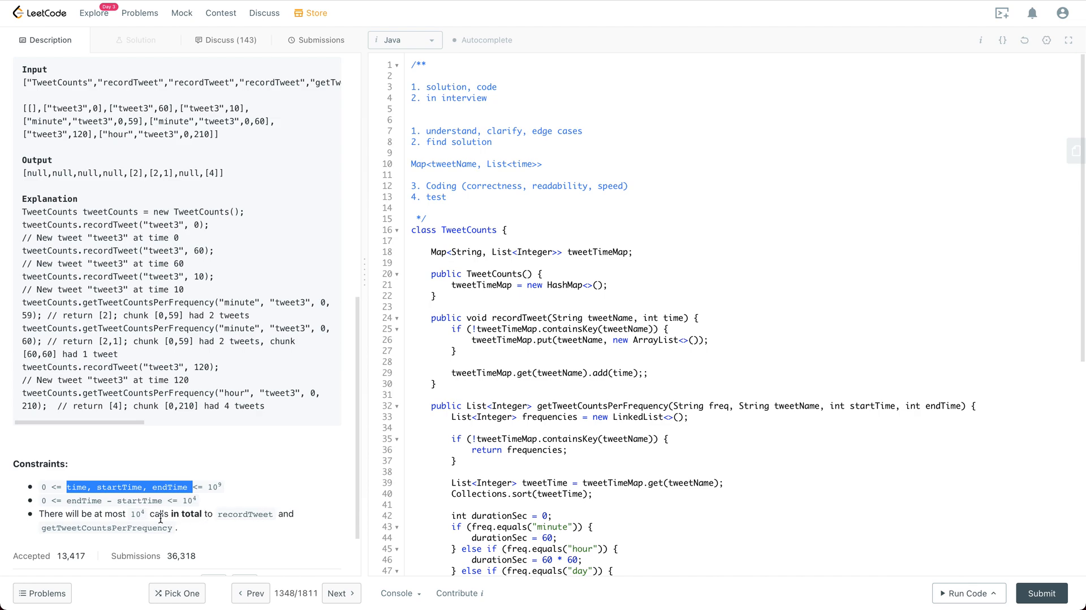
pyautogui.moveTo(311, 393)
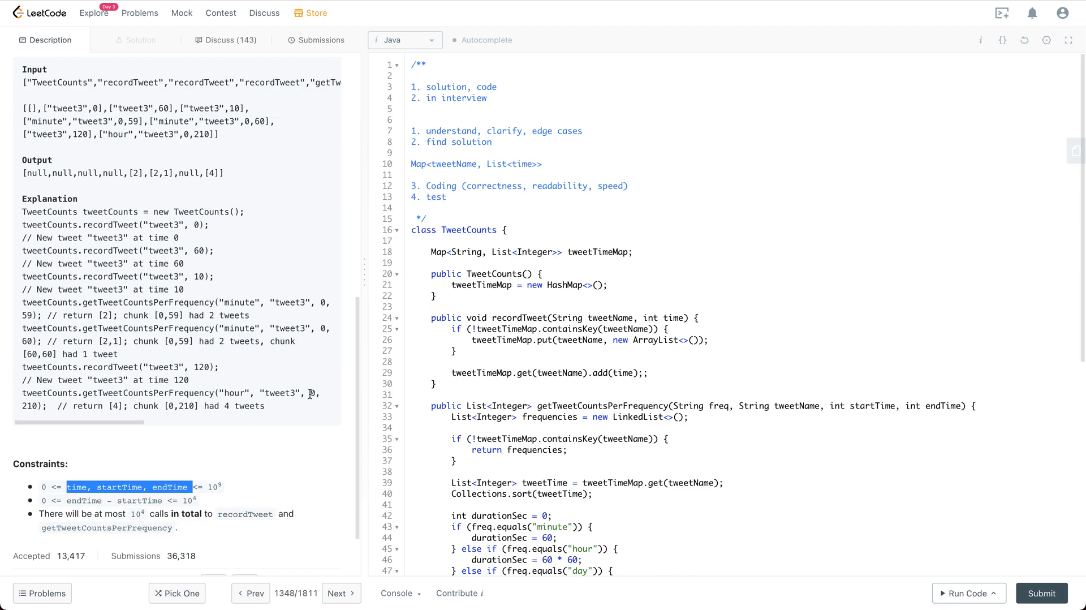
pyautogui.moveTo(597, 171)
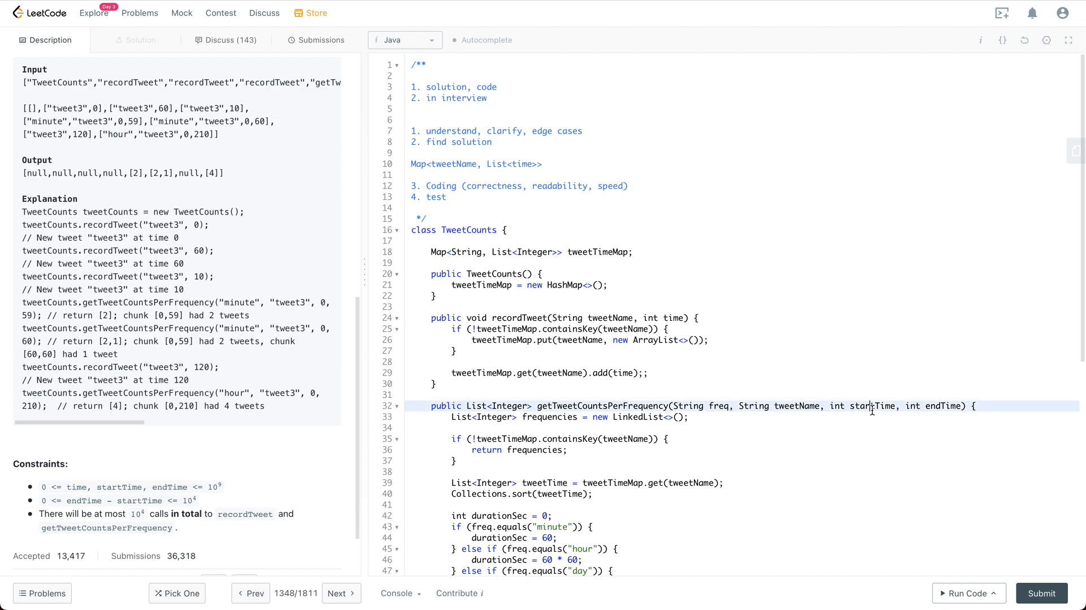
pyautogui.doubleClick(873, 406)
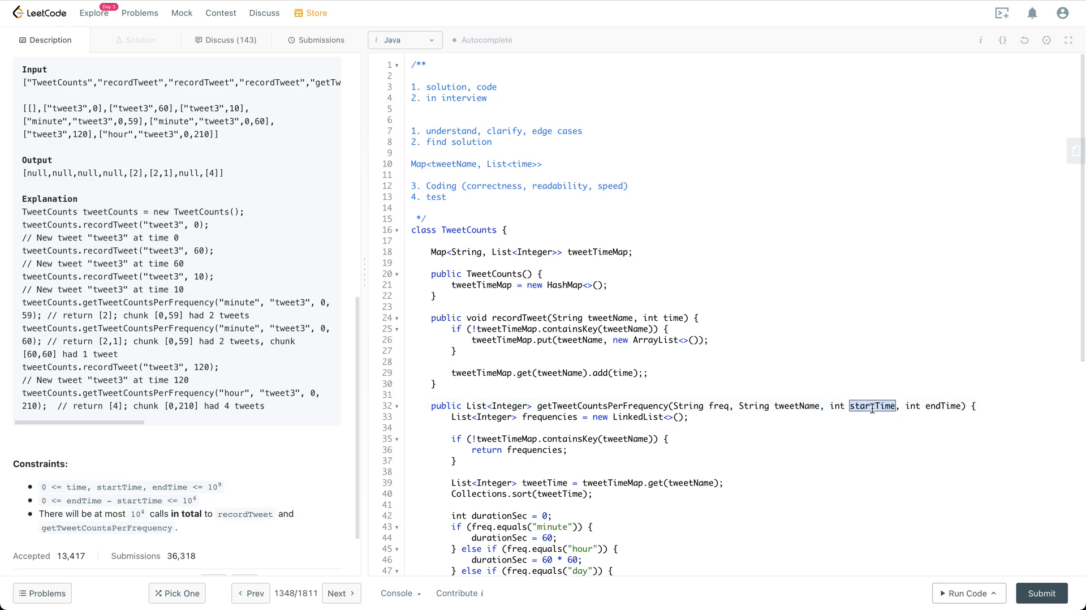
pyautogui.moveTo(747, 396)
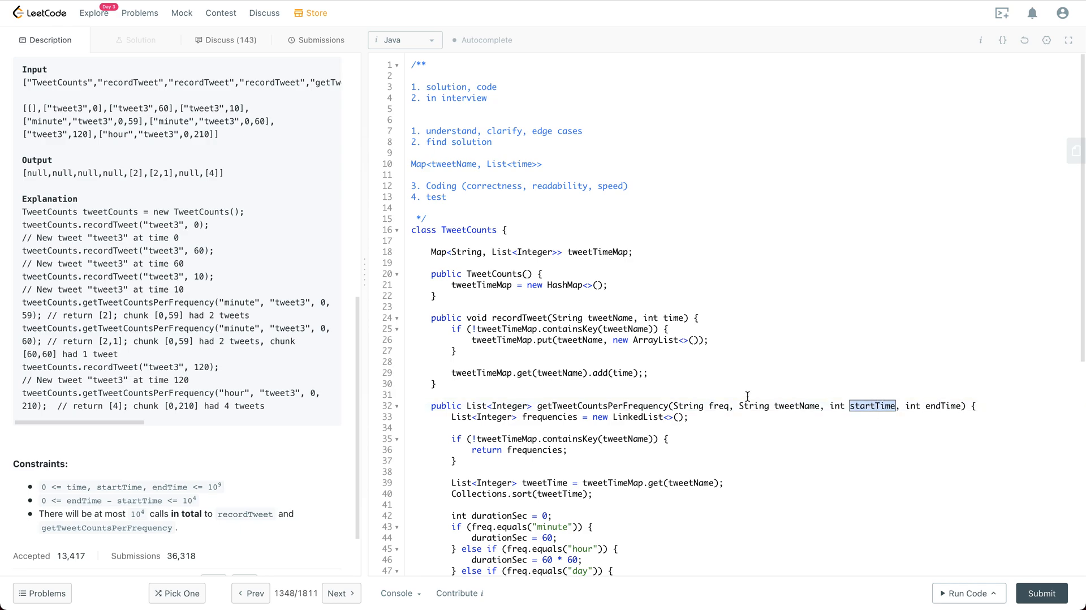
pyautogui.scroll(-3)
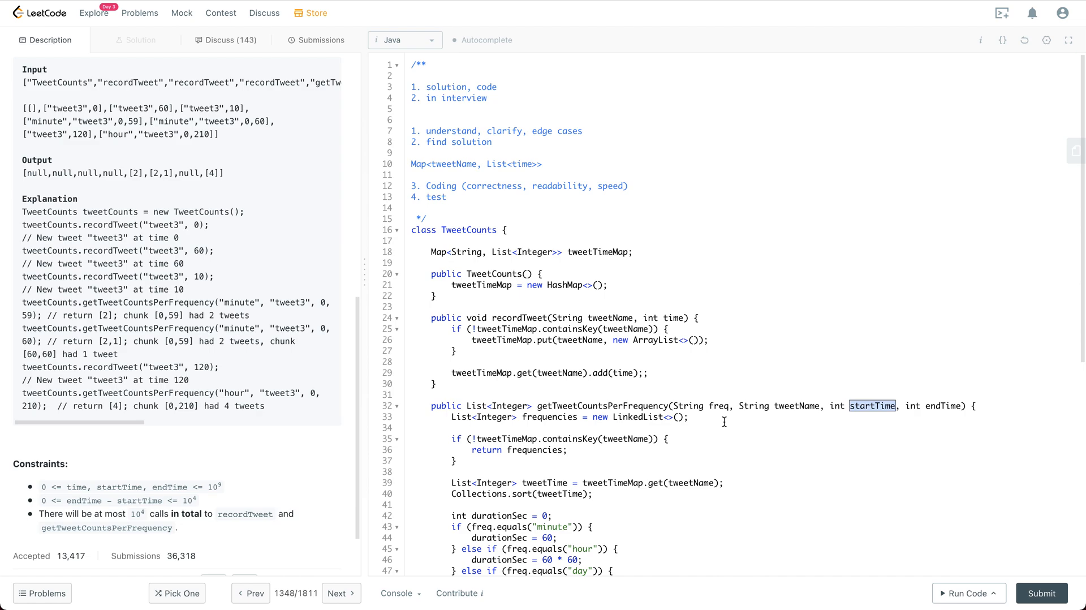
pyautogui.moveTo(679, 297)
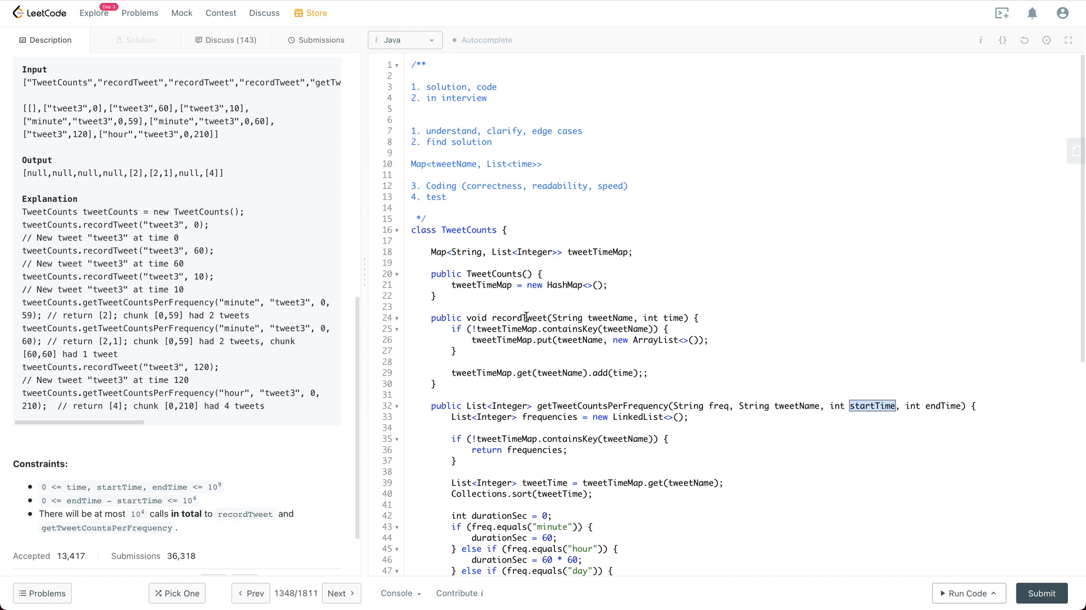
pyautogui.doubleClick(520, 318)
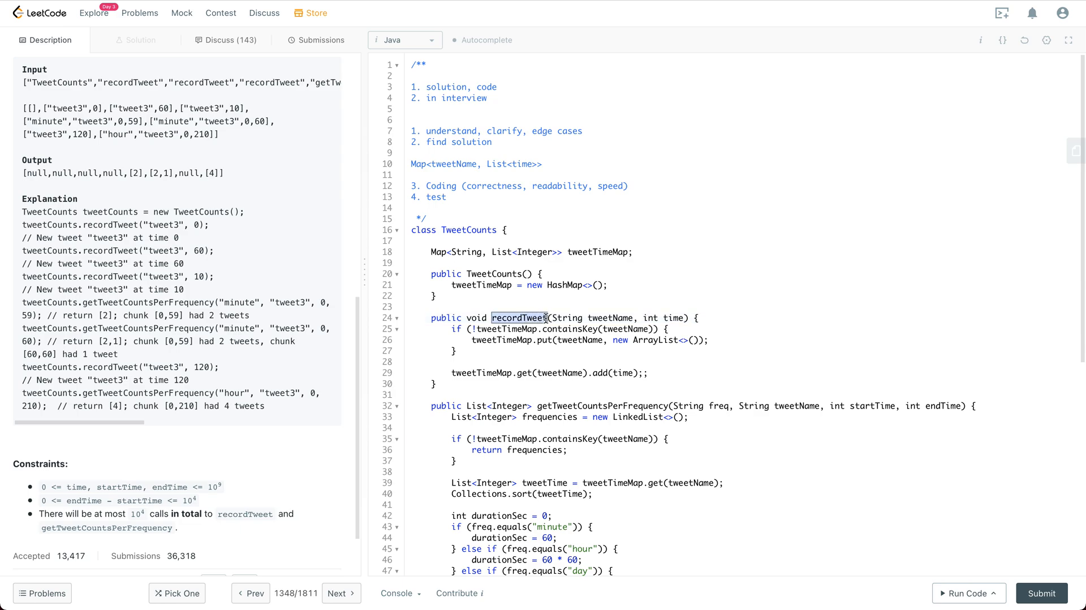
pyautogui.doubleClick(602, 405)
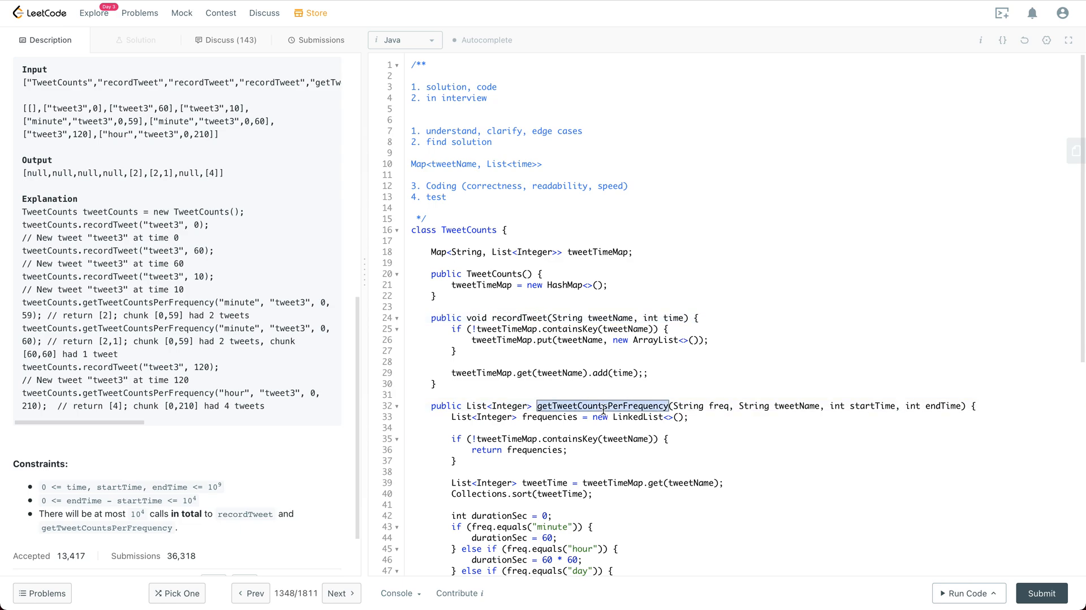
pyautogui.moveTo(582, 406)
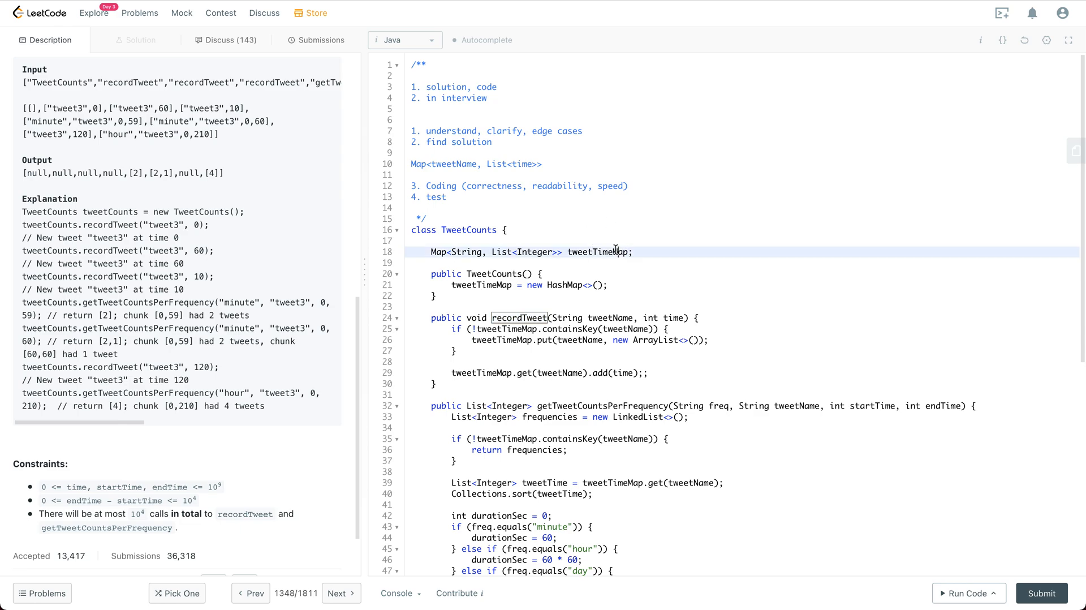
pyautogui.doubleClick(465, 252)
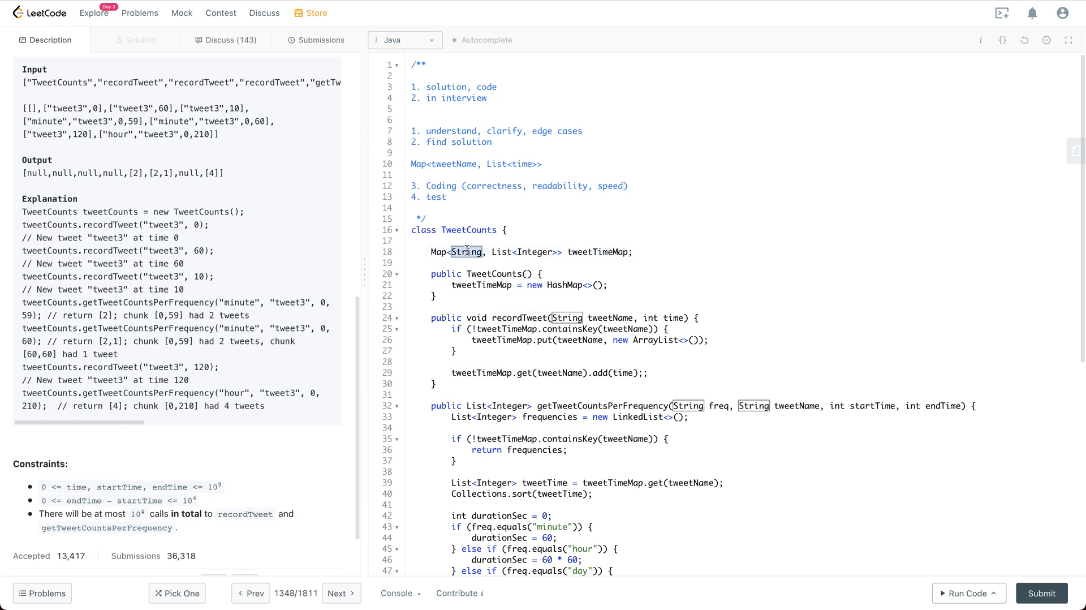
pyautogui.doubleClick(535, 252)
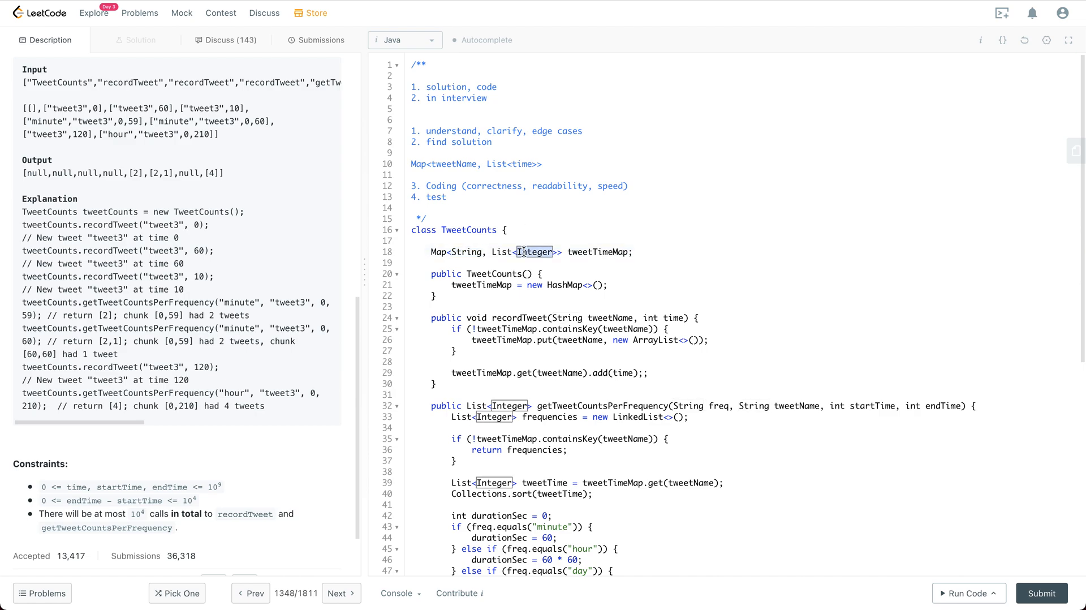
pyautogui.scroll(-3)
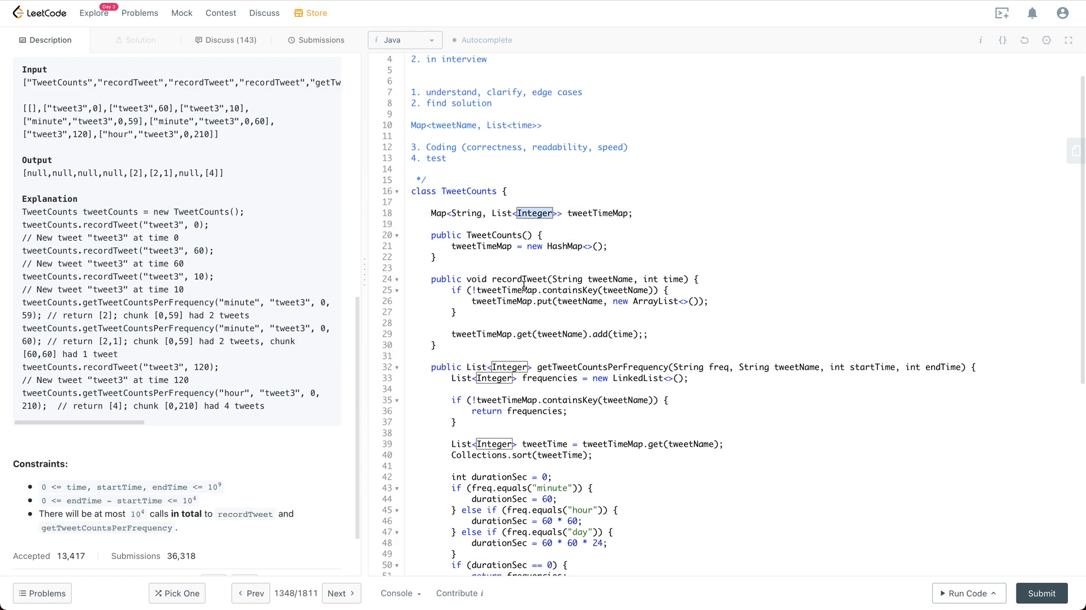
pyautogui.scroll(-3)
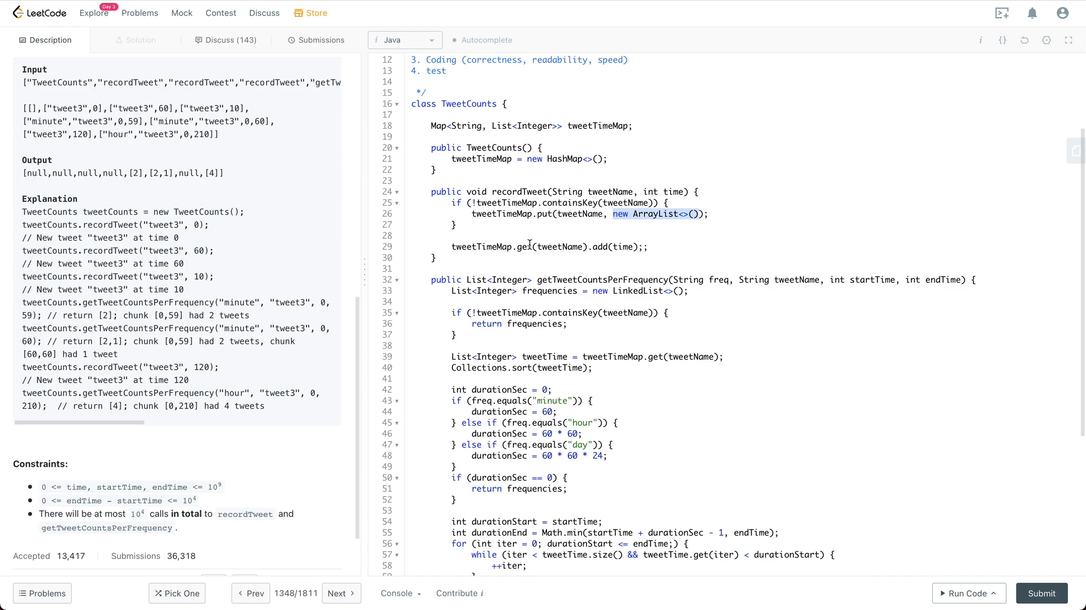
pyautogui.doubleClick(560, 246)
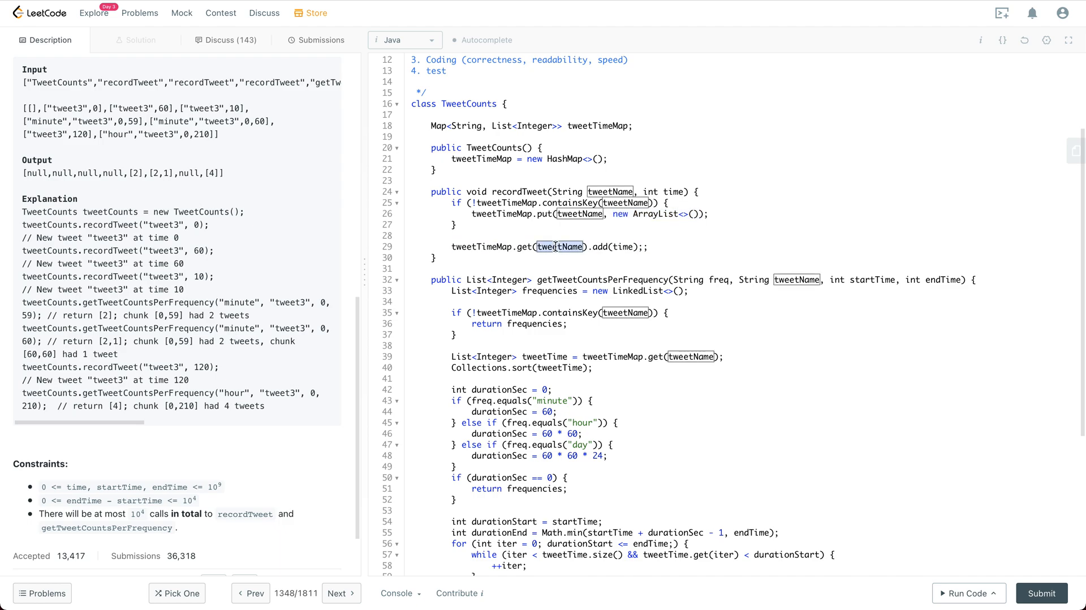
pyautogui.scroll(-3)
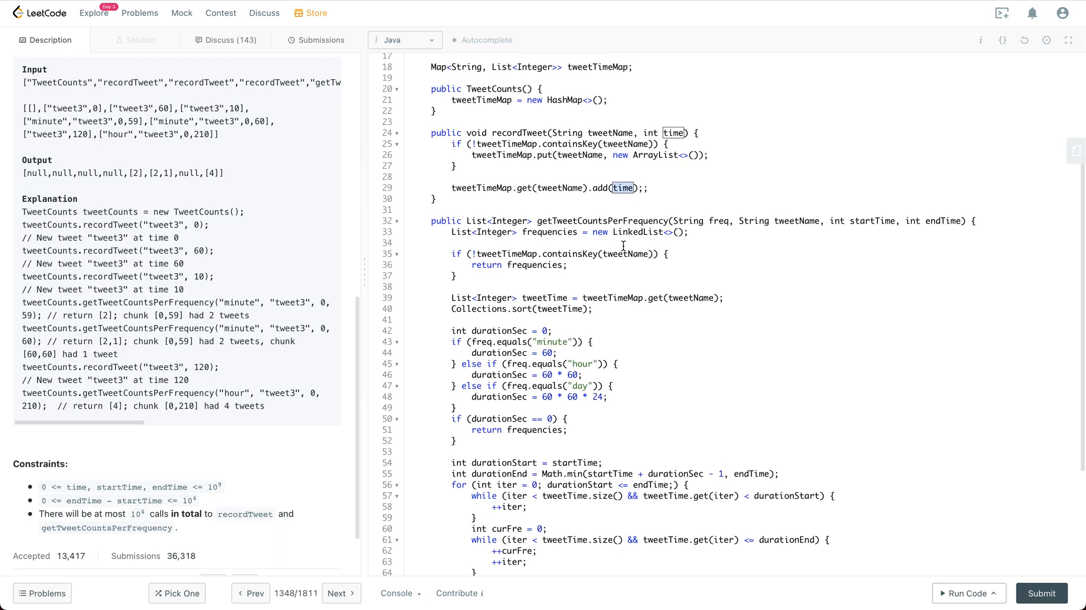
pyautogui.scroll(-3)
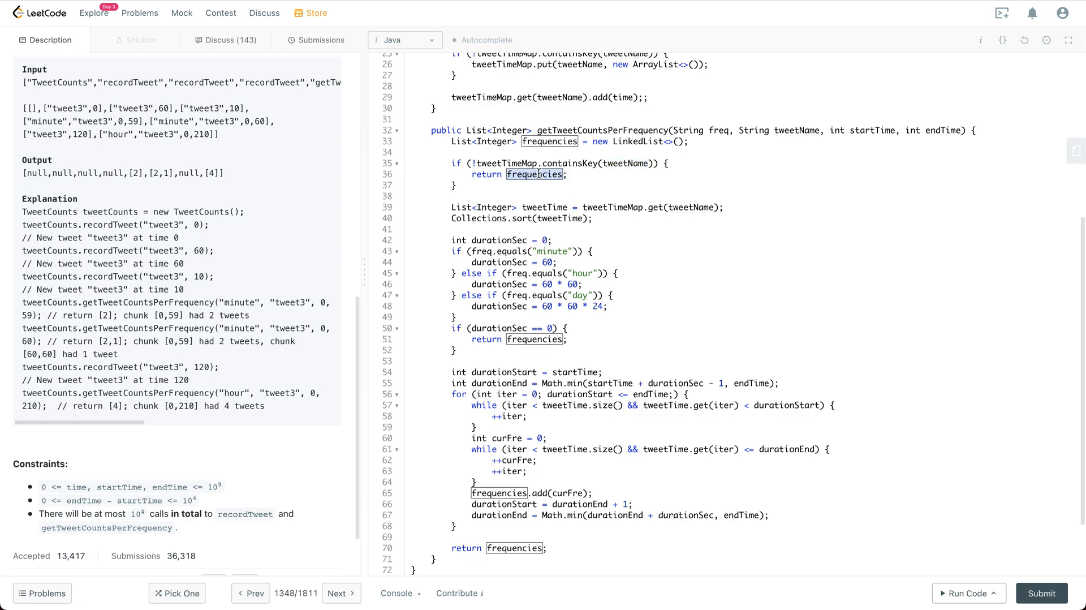
pyautogui.moveTo(553, 163)
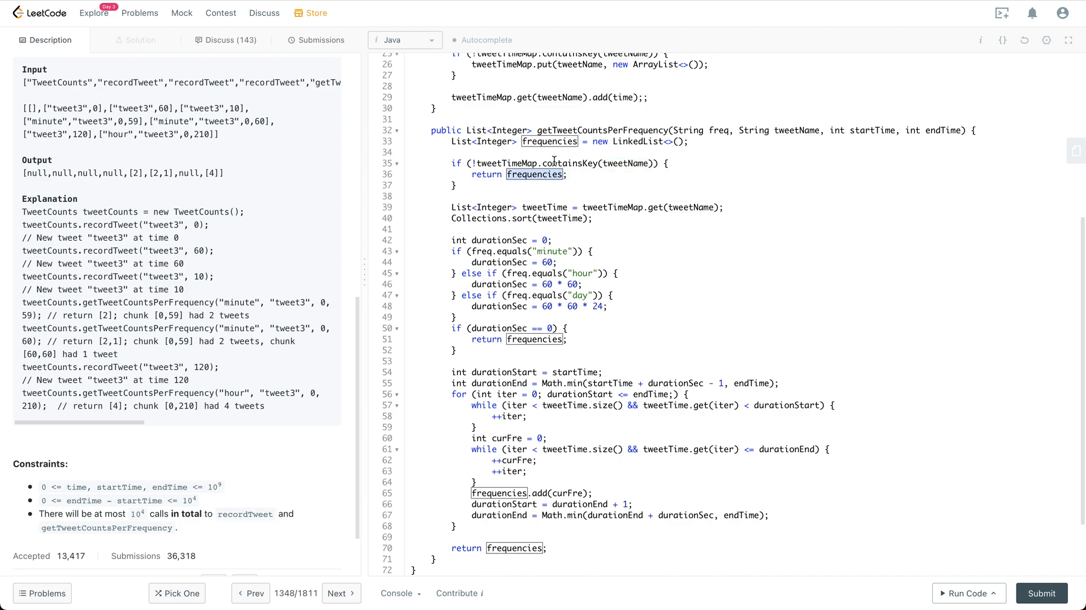
pyautogui.moveTo(604, 207)
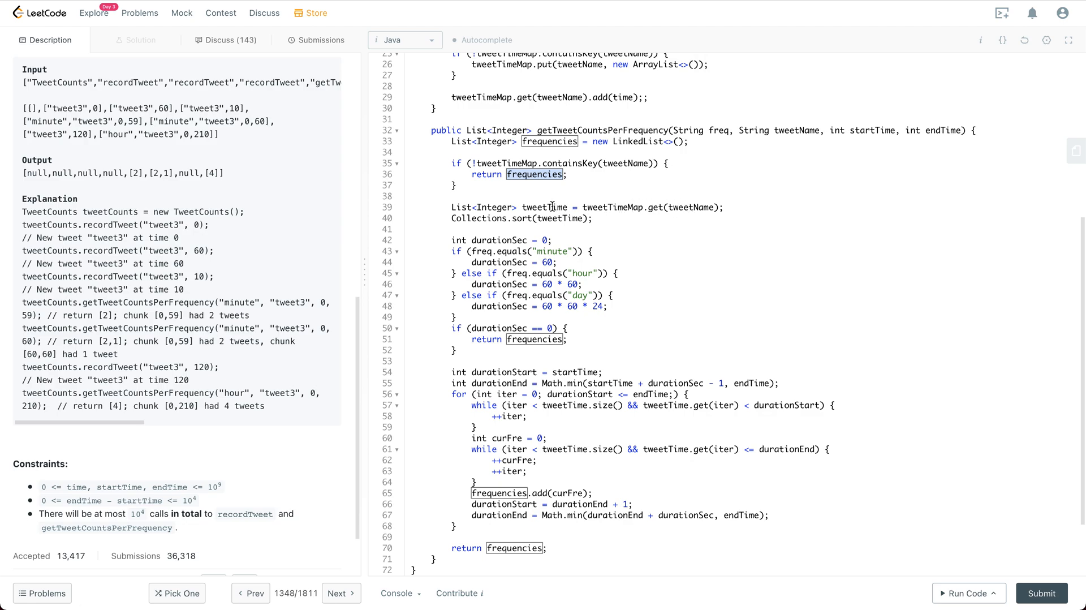
pyautogui.doubleClick(545, 207)
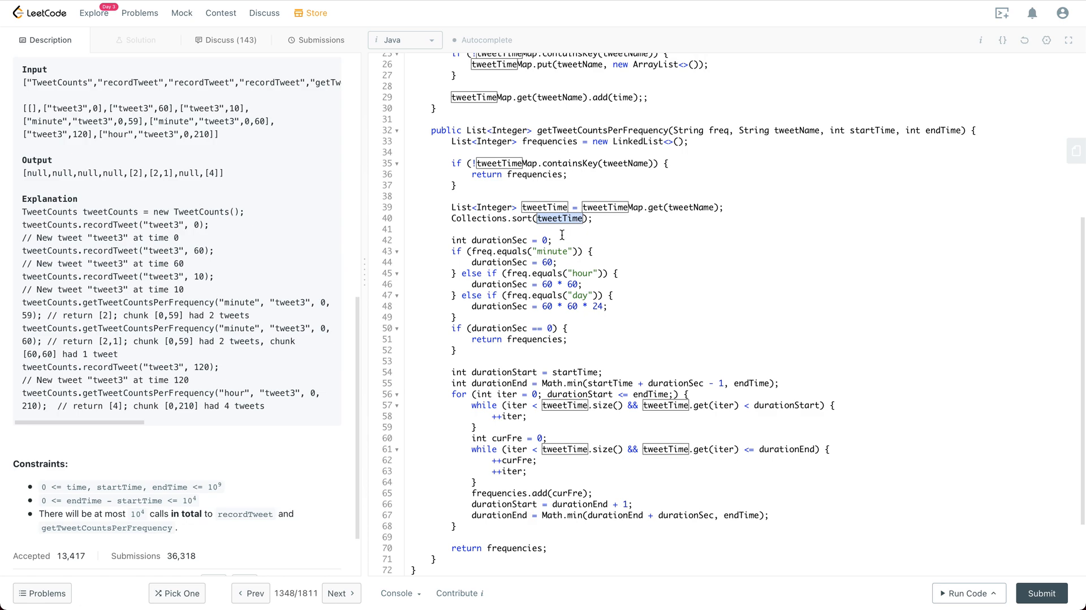
pyautogui.doubleClick(552, 251)
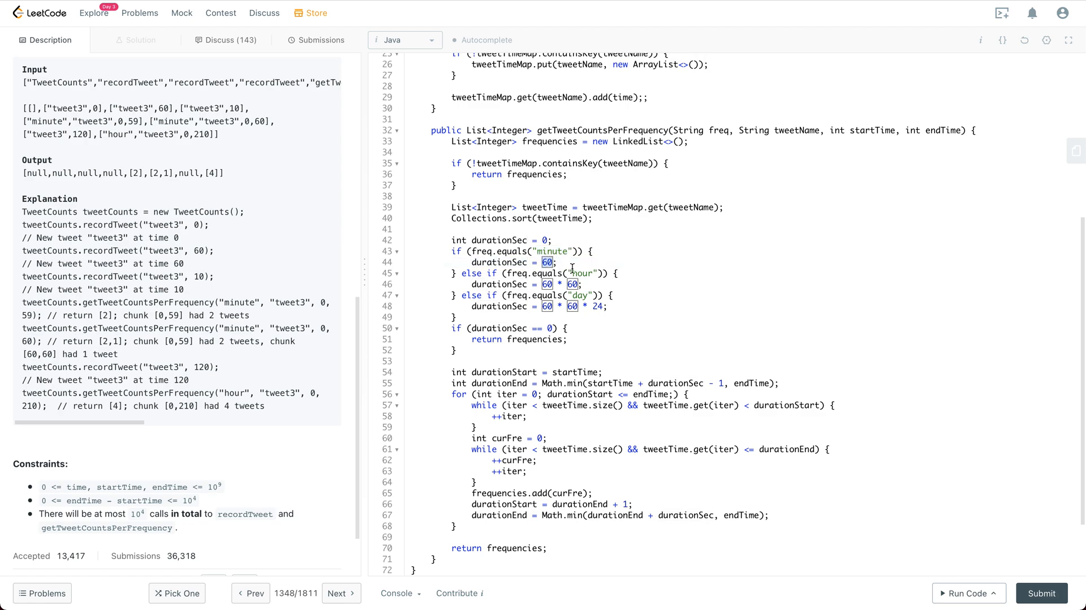
pyautogui.doubleClick(584, 273)
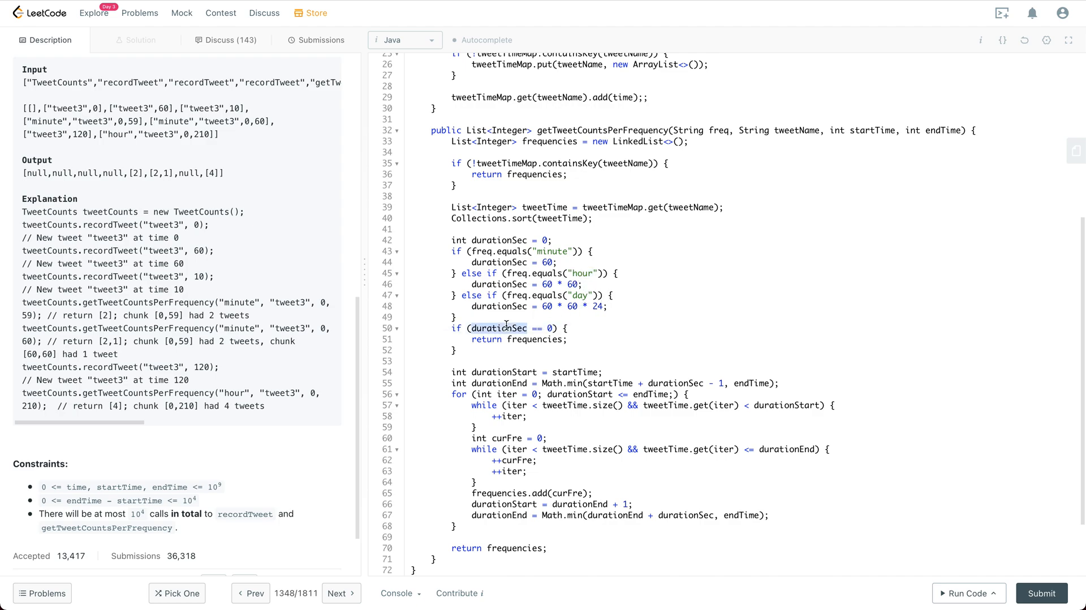
pyautogui.doubleClick(498, 327)
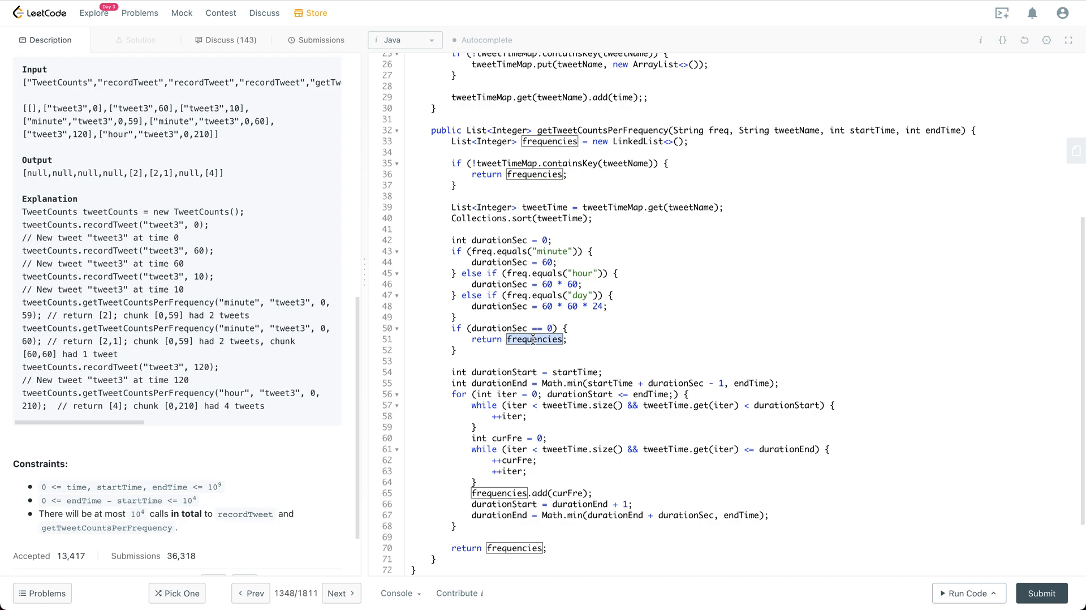
pyautogui.scroll(-3)
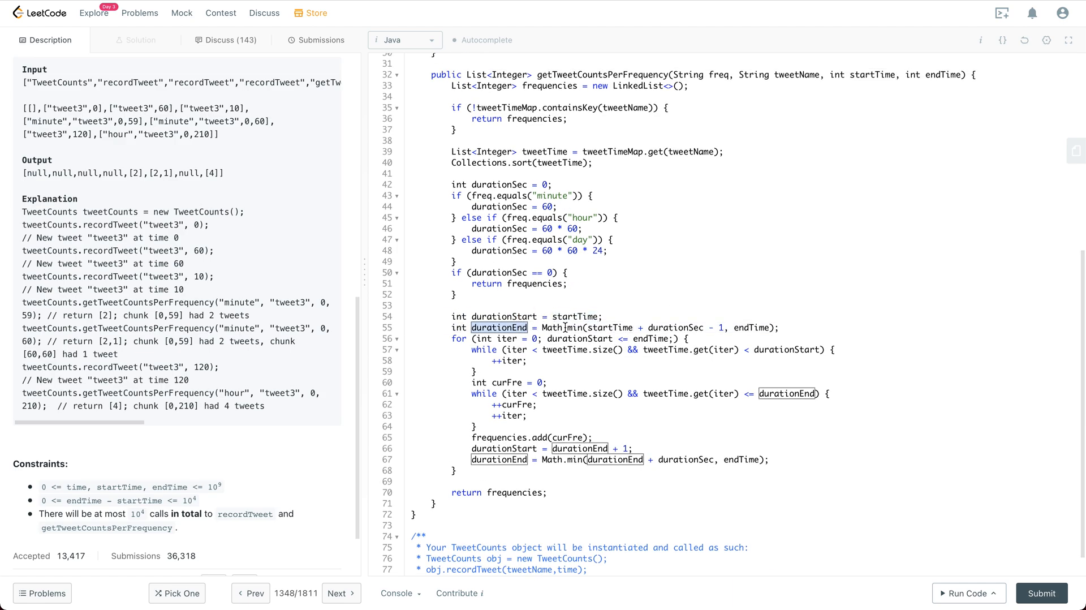
pyautogui.moveTo(610, 327)
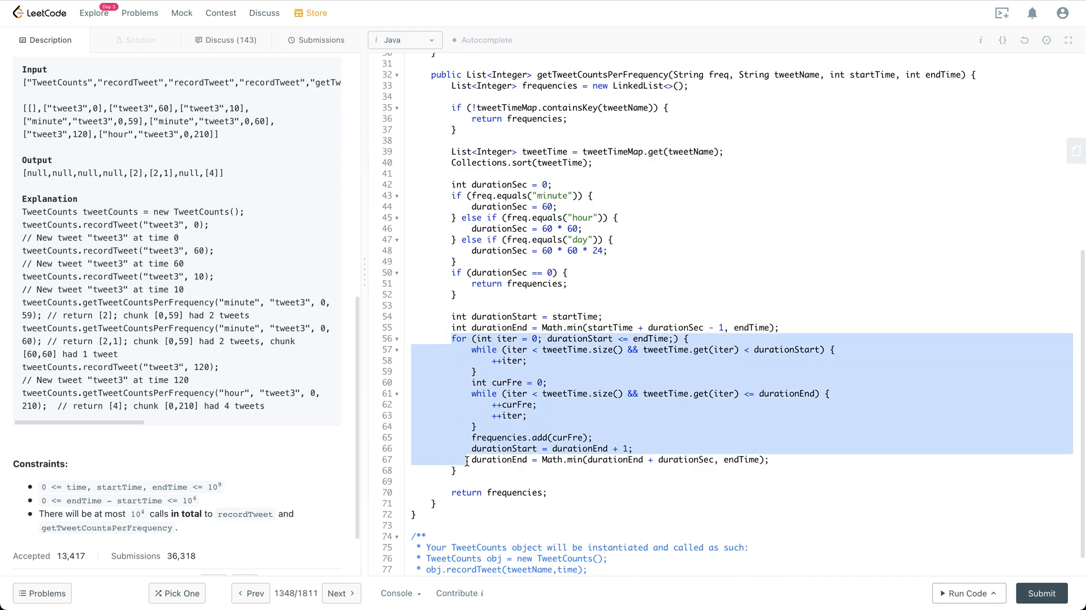
pyautogui.click(455, 470)
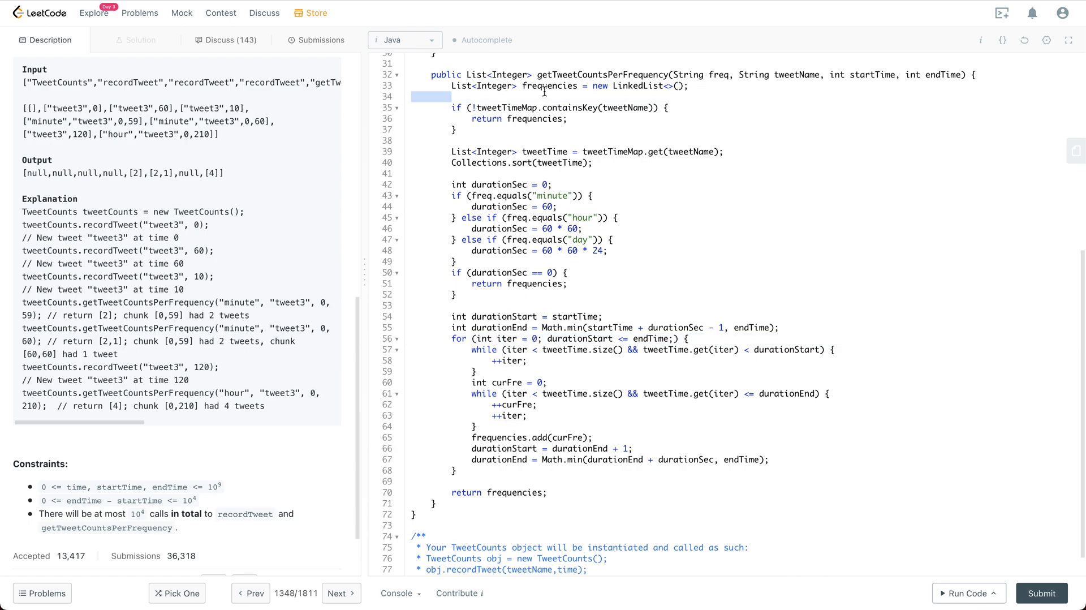
pyautogui.moveTo(555, 152)
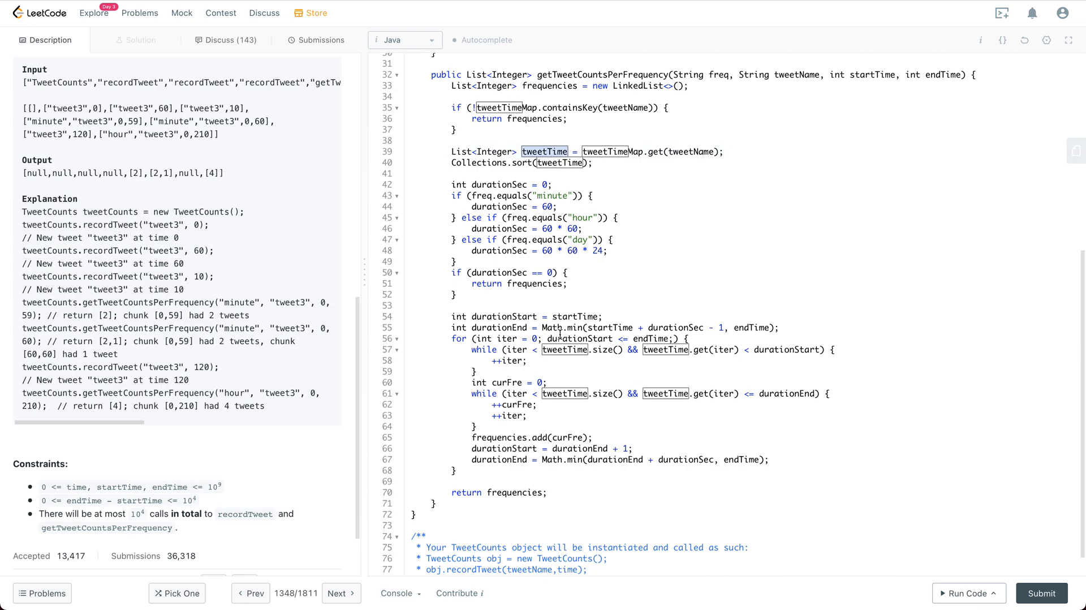
pyautogui.doubleClick(578, 339)
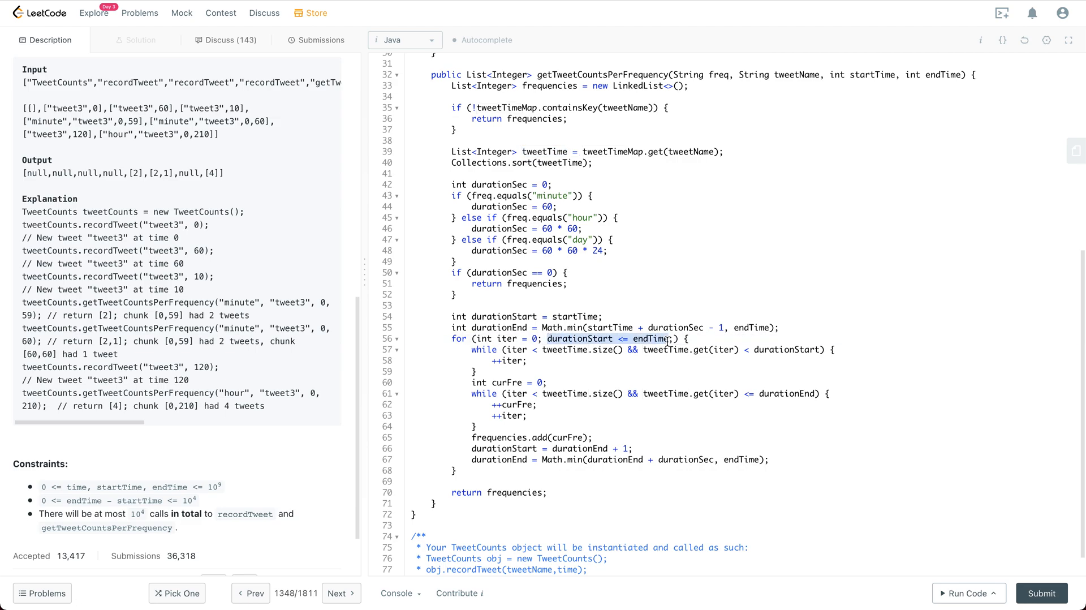
pyautogui.doubleClick(579, 338)
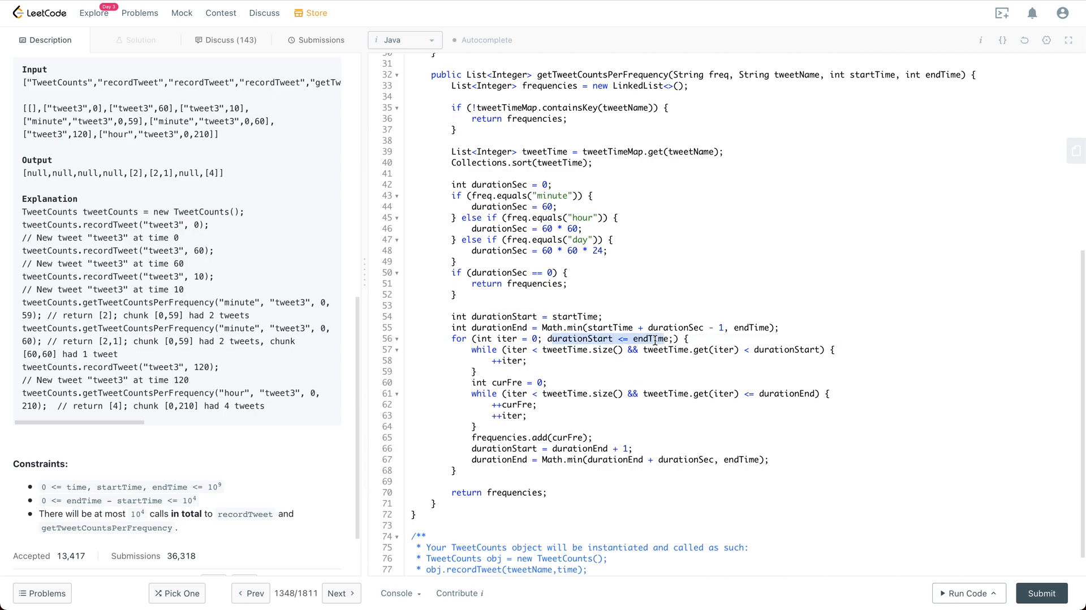
pyautogui.doubleClick(651, 338)
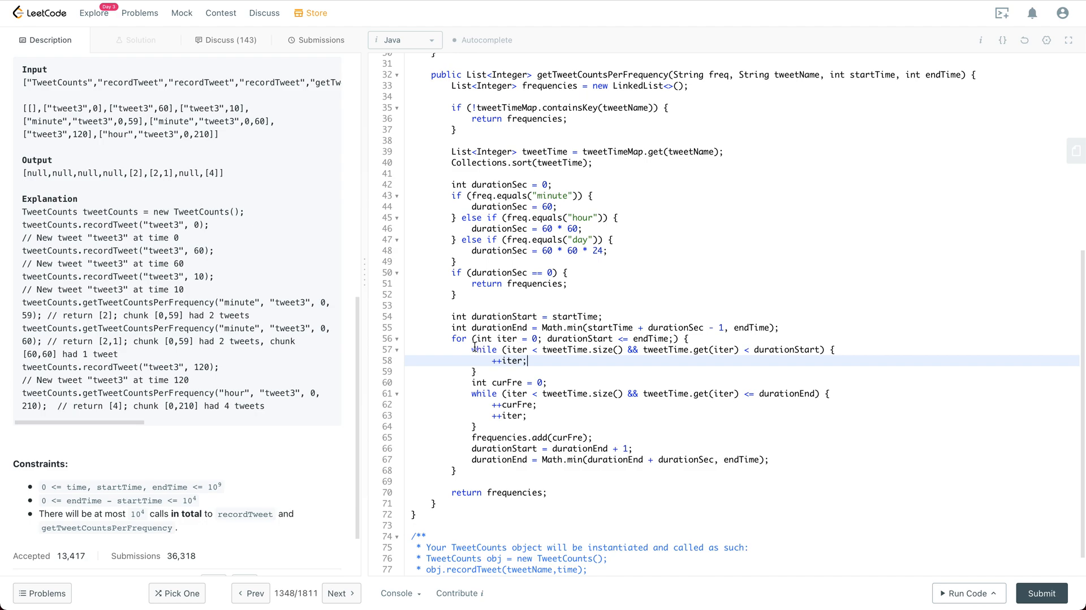
pyautogui.moveTo(472, 349); pyautogui.dragTo(485, 370)
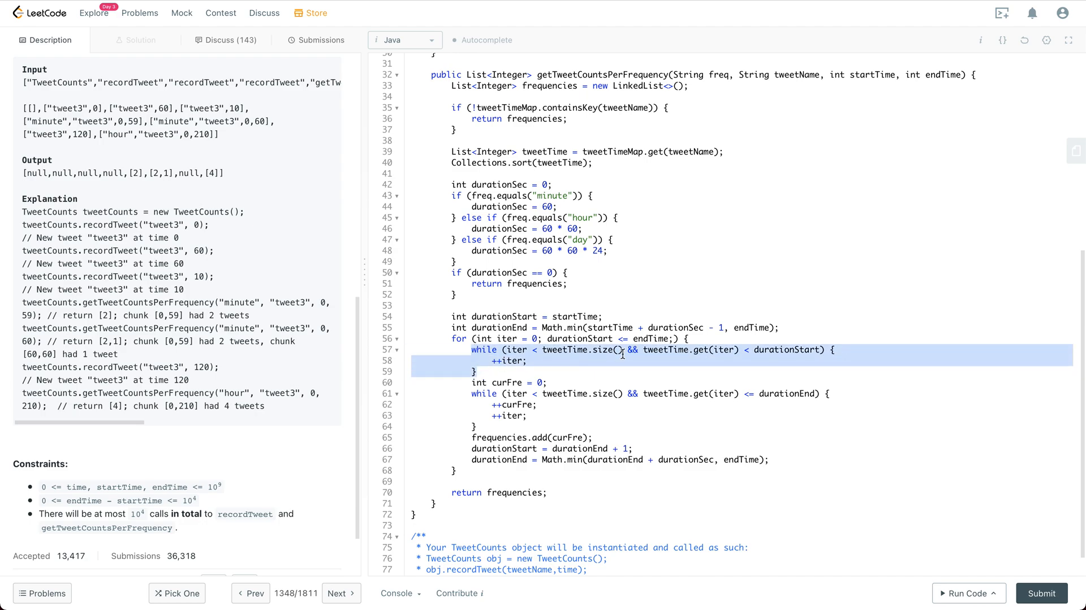
pyautogui.moveTo(791, 351)
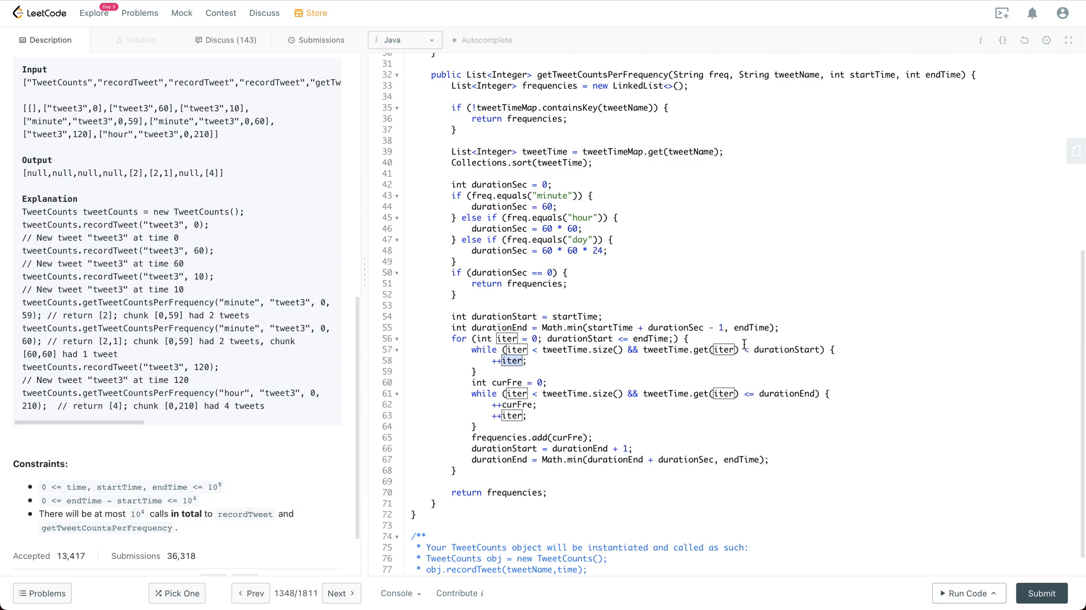
pyautogui.doubleClick(785, 349)
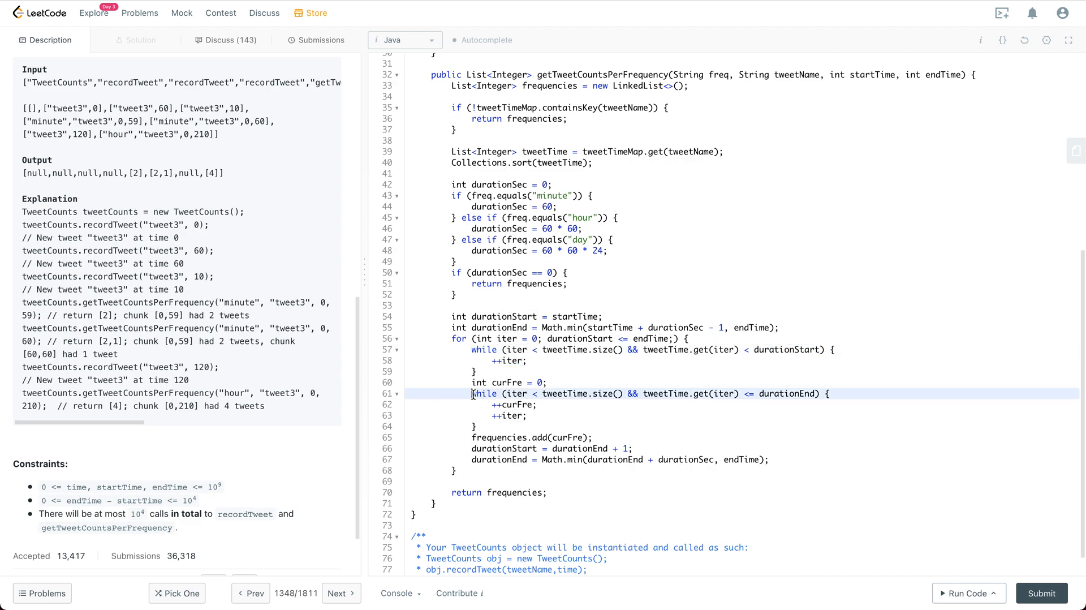
pyautogui.moveTo(473, 393); pyautogui.dragTo(499, 426)
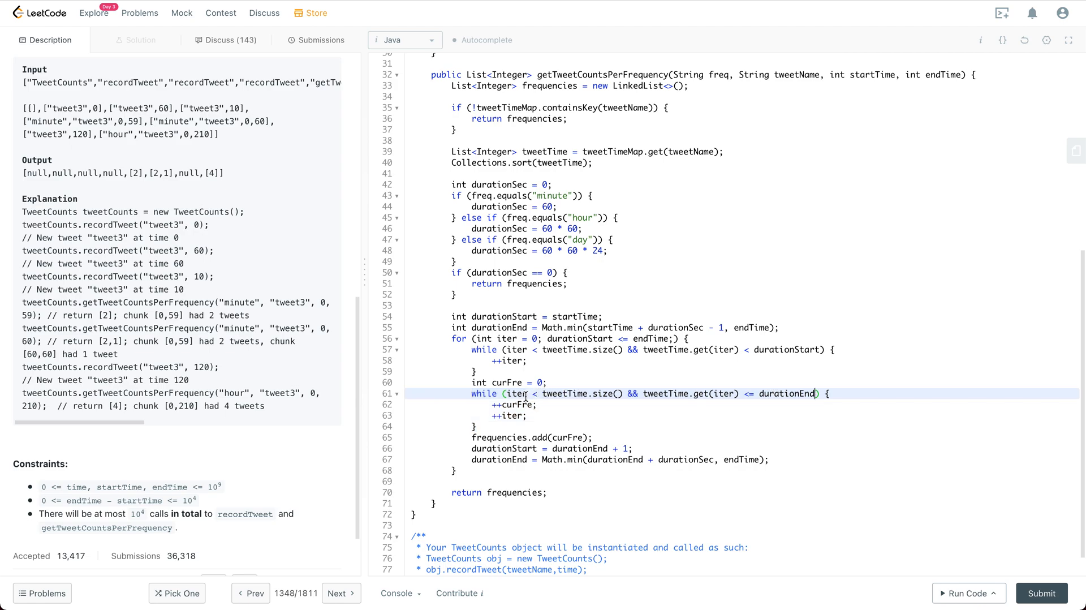
pyautogui.doubleClick(518, 405)
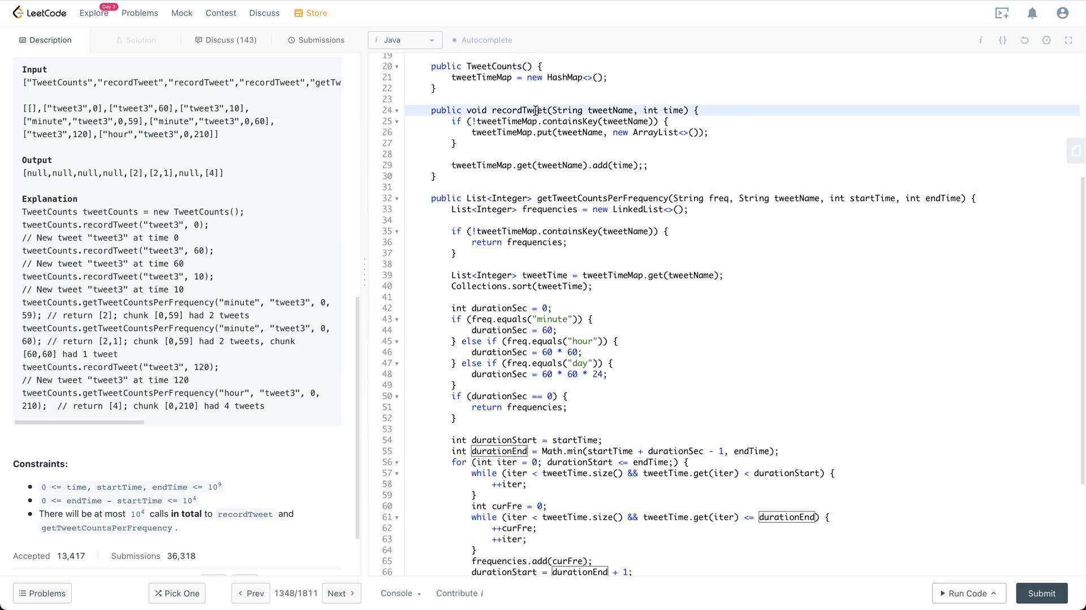
pyautogui.doubleClick(522, 110)
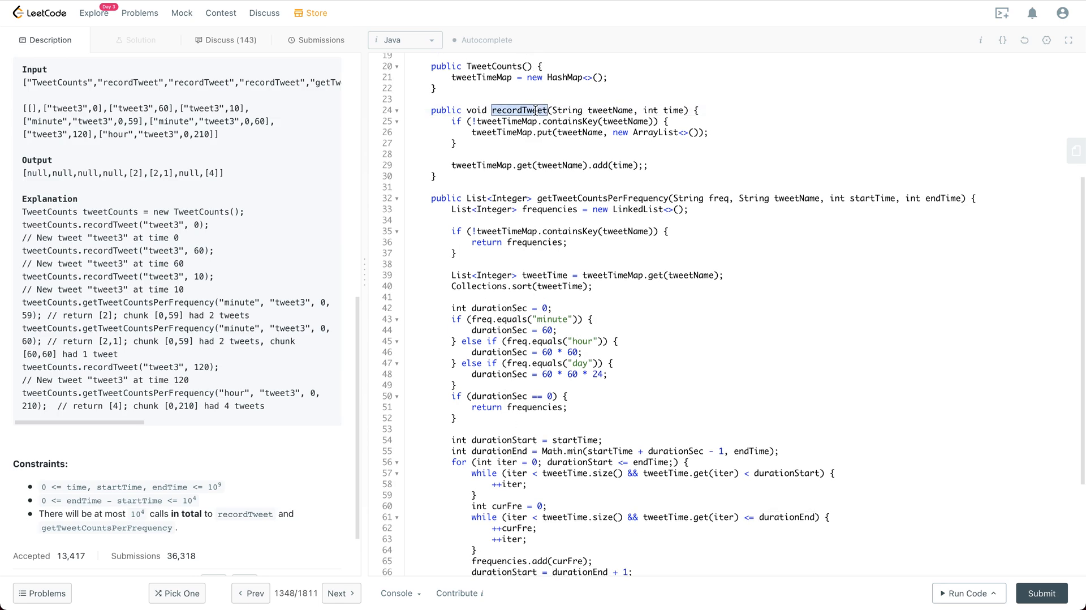
pyautogui.doubleClick(602, 198)
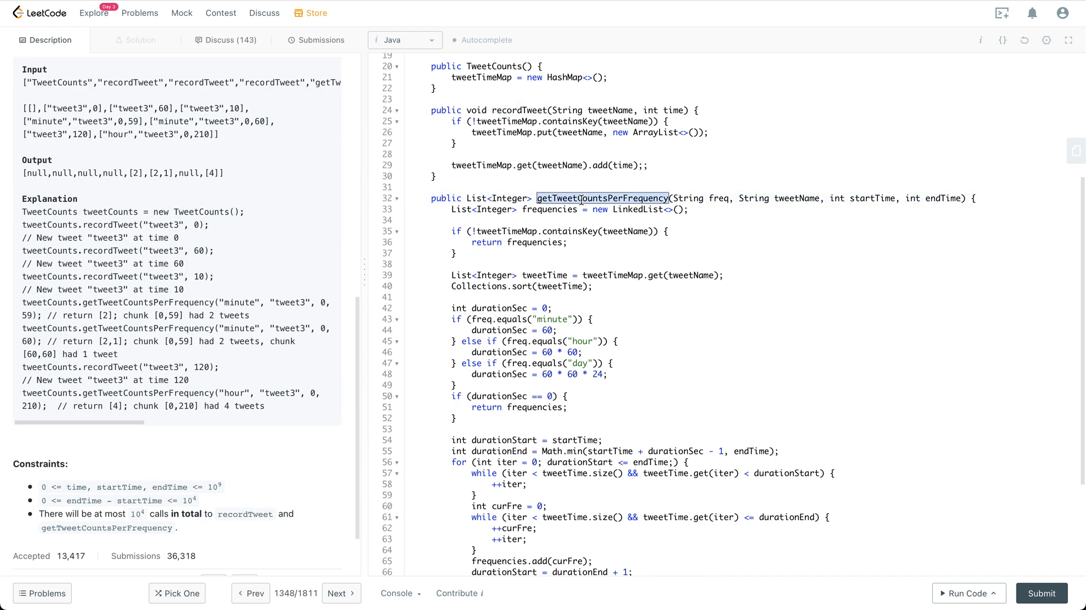
pyautogui.moveTo(719, 224)
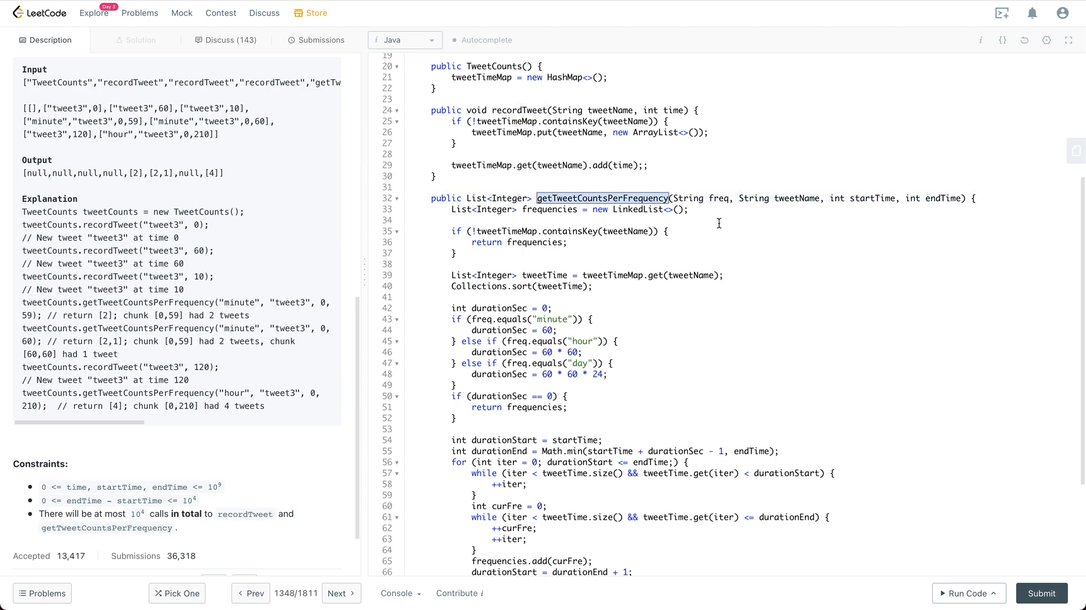
pyautogui.moveTo(717, 223)
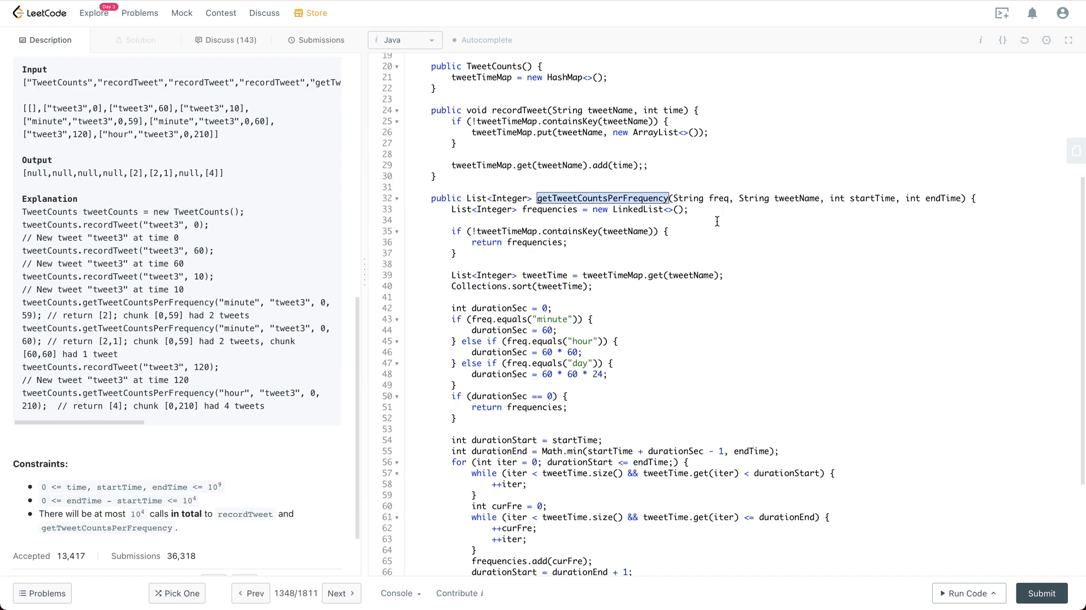
pyautogui.doubleClick(479, 285)
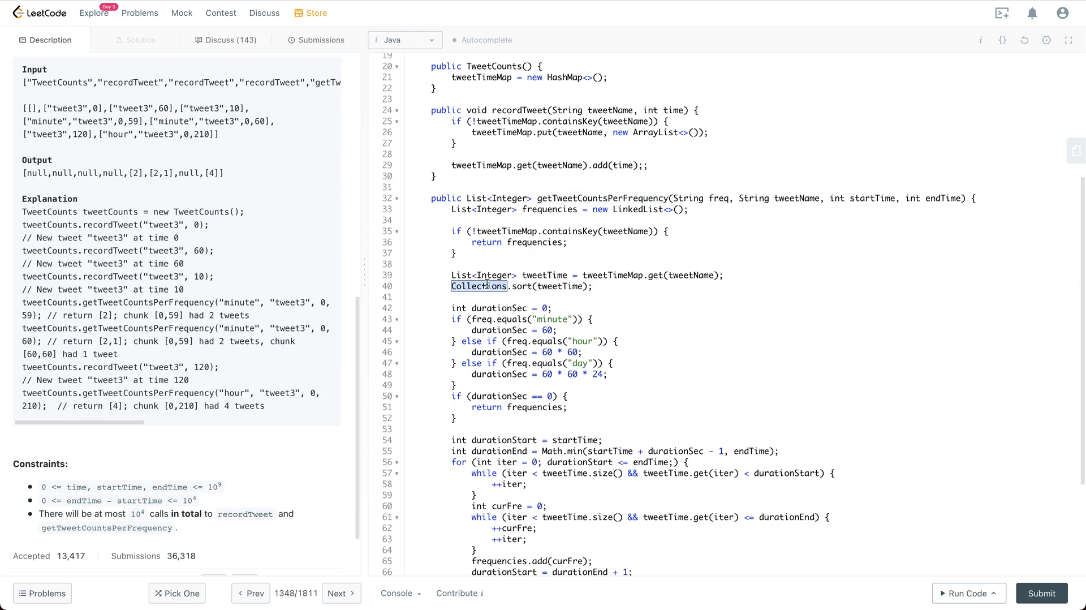
pyautogui.moveTo(657, 285)
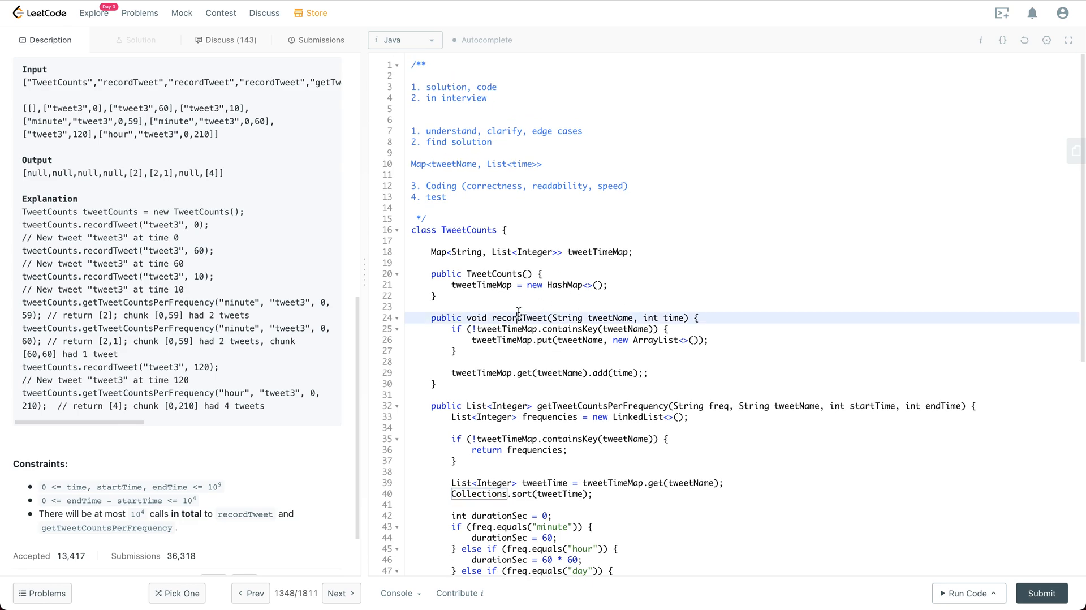
pyautogui.doubleClick(515, 317)
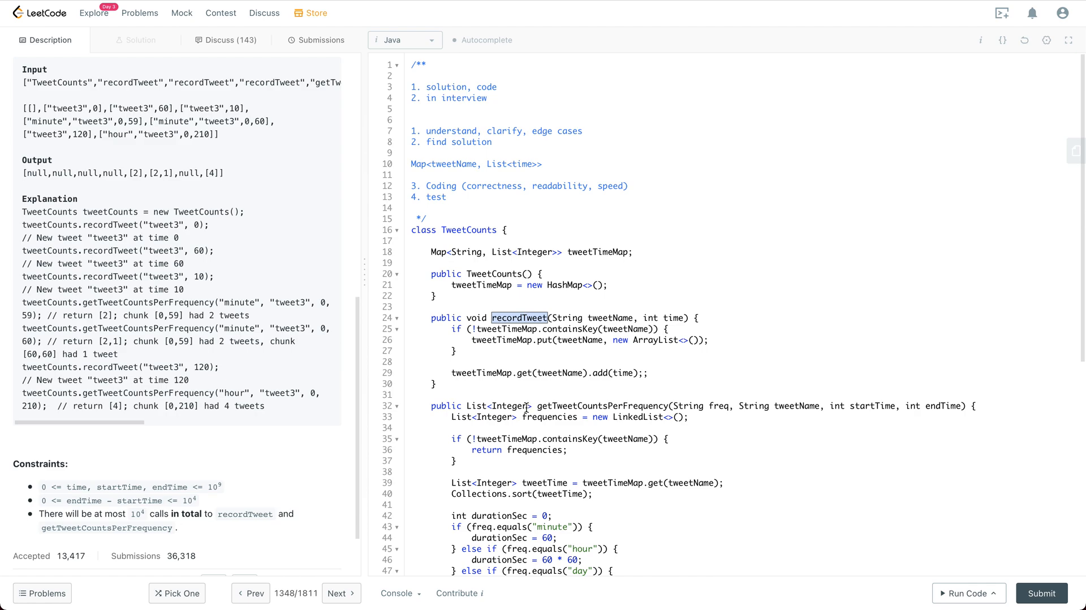
pyautogui.doubleClick(601, 405)
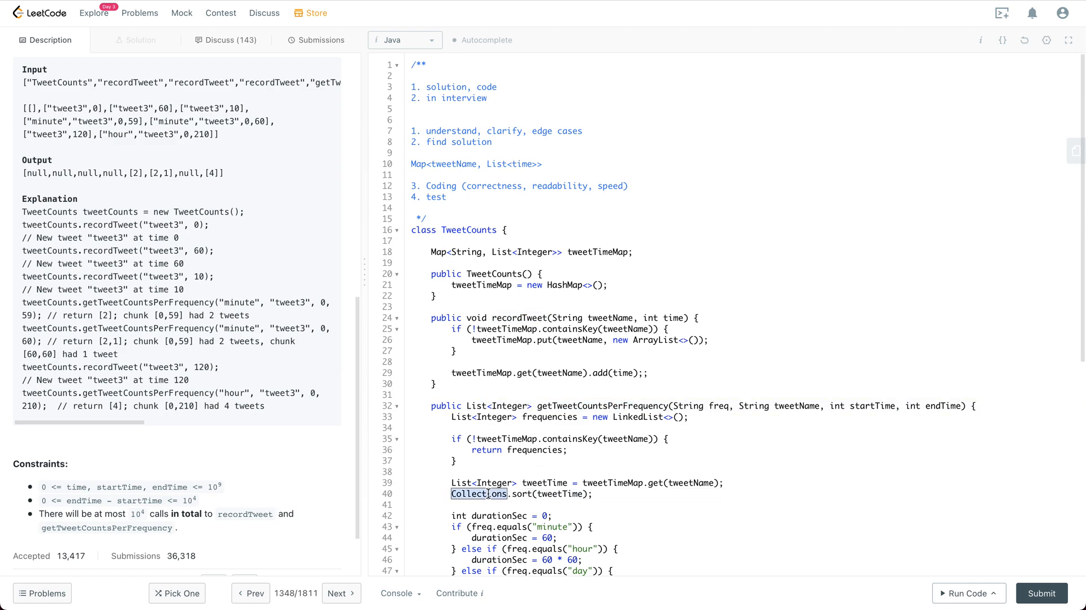
pyautogui.doubleClick(519, 317)
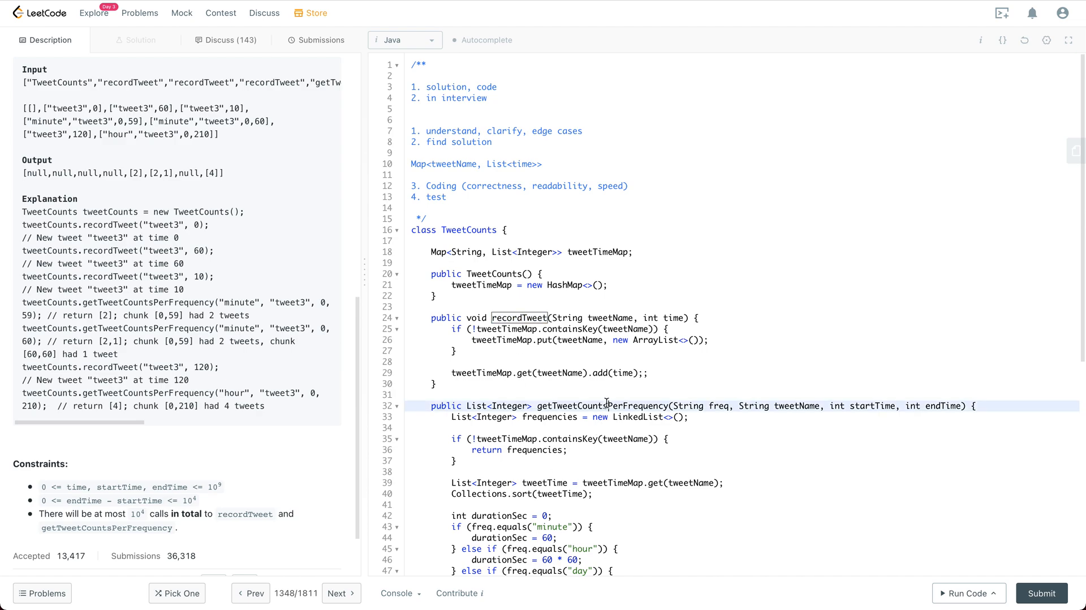
pyautogui.doubleClick(602, 405)
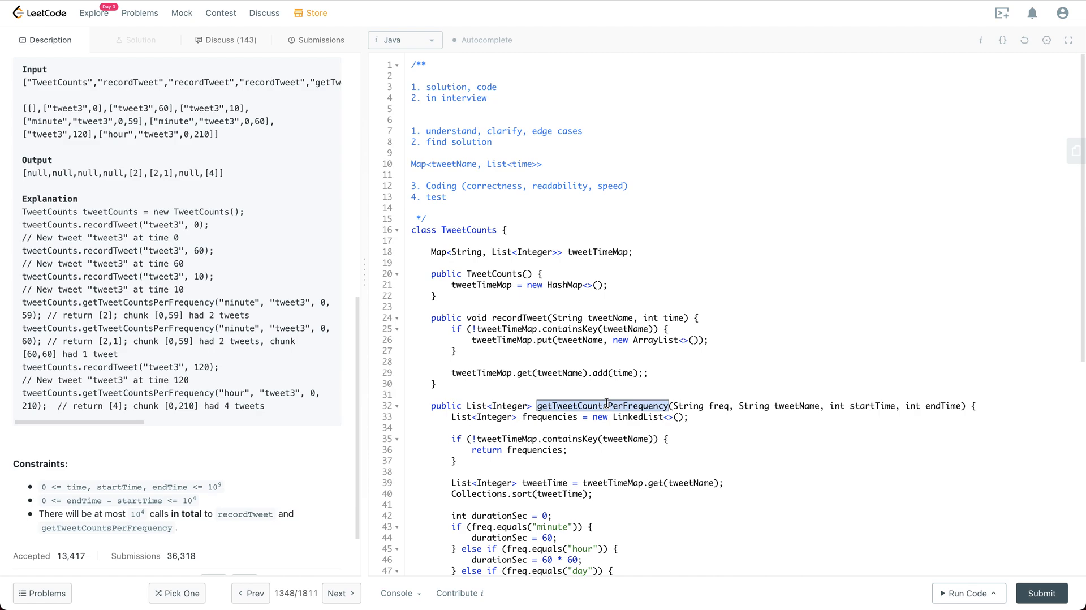
pyautogui.moveTo(247, 341)
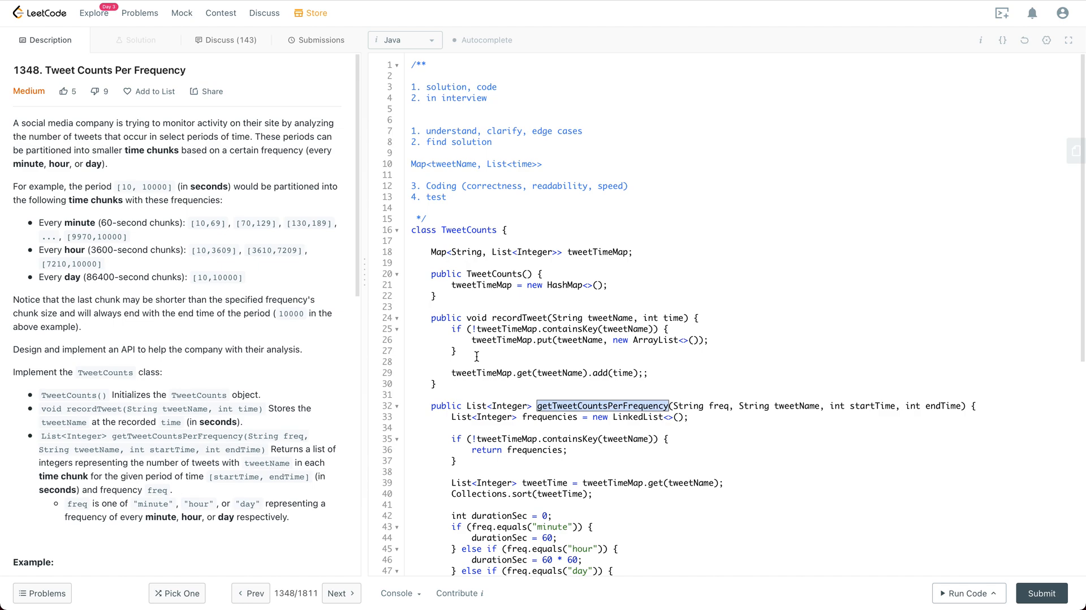
pyautogui.scroll(-3)
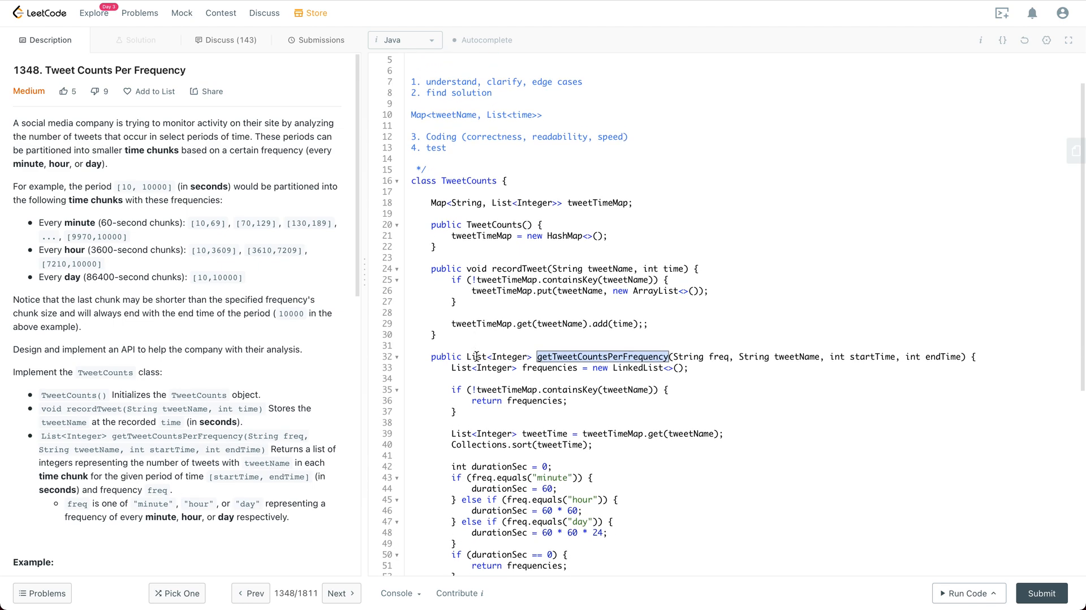
pyautogui.scroll(-3)
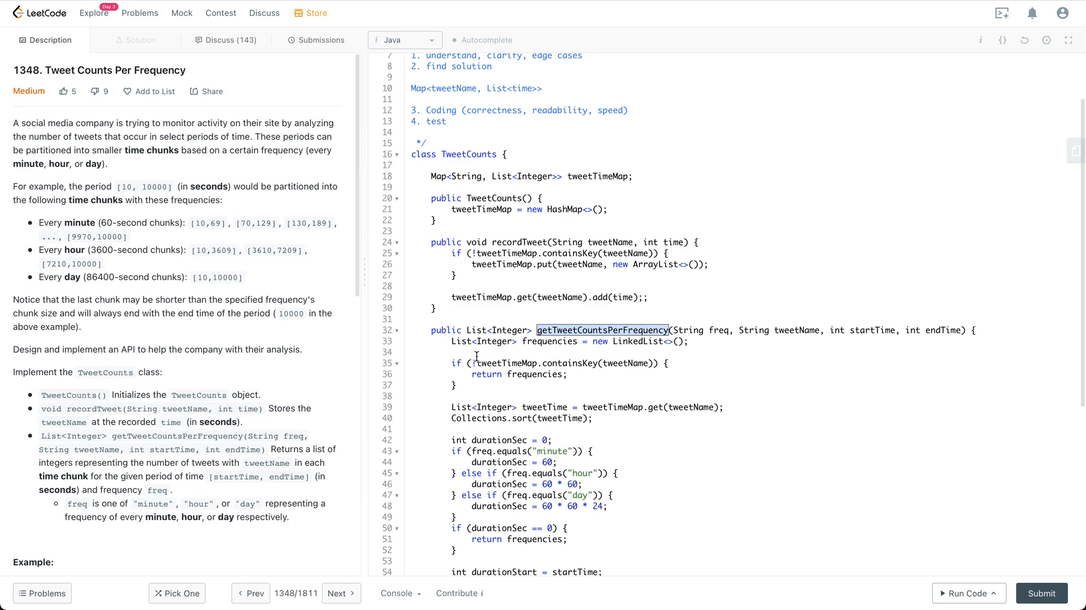